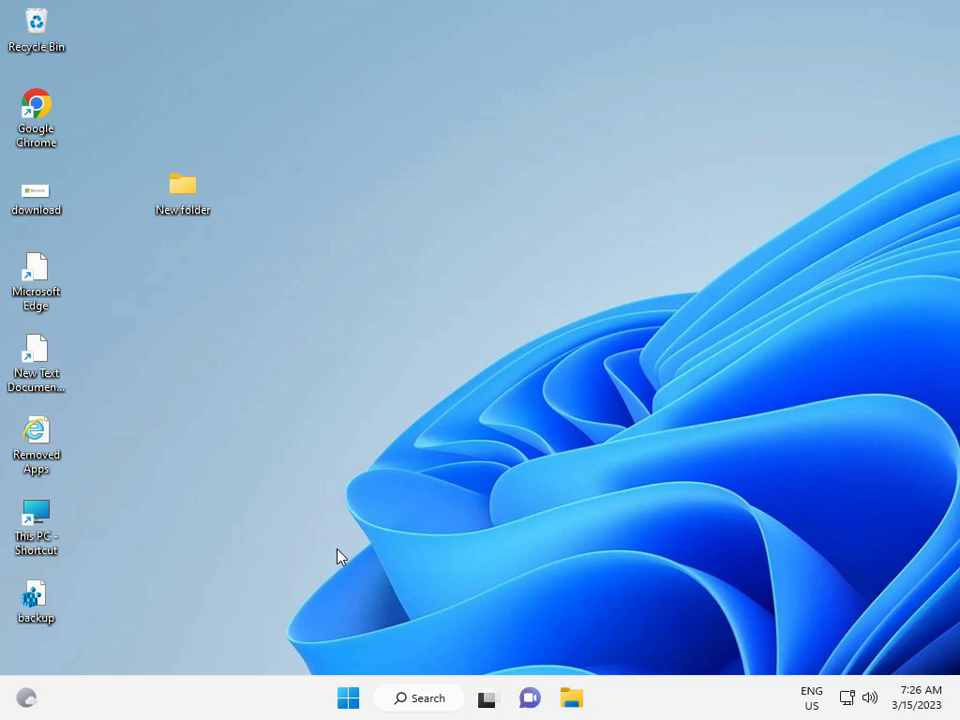
- Launch the Services console by running services.msc from the Run dialog
key(Win+r)
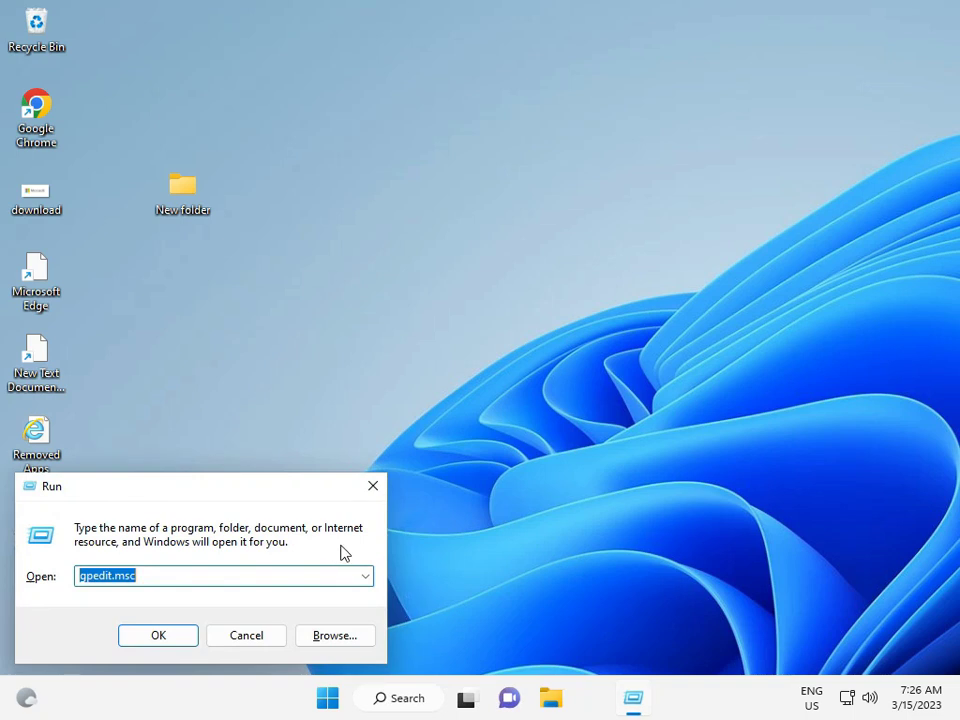
text(servi)
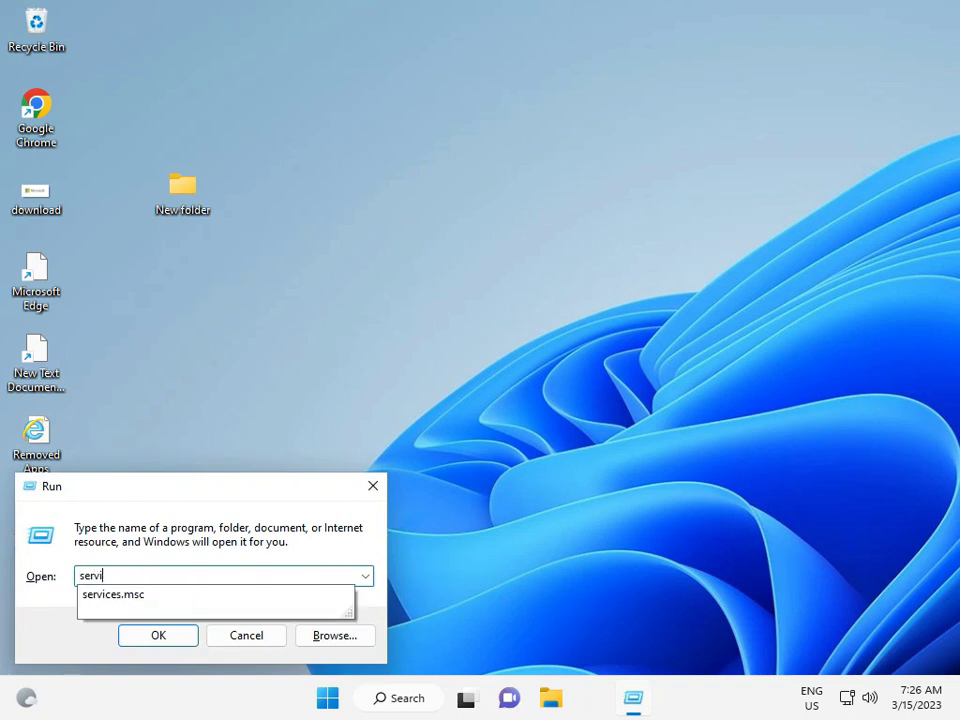
text(ces)
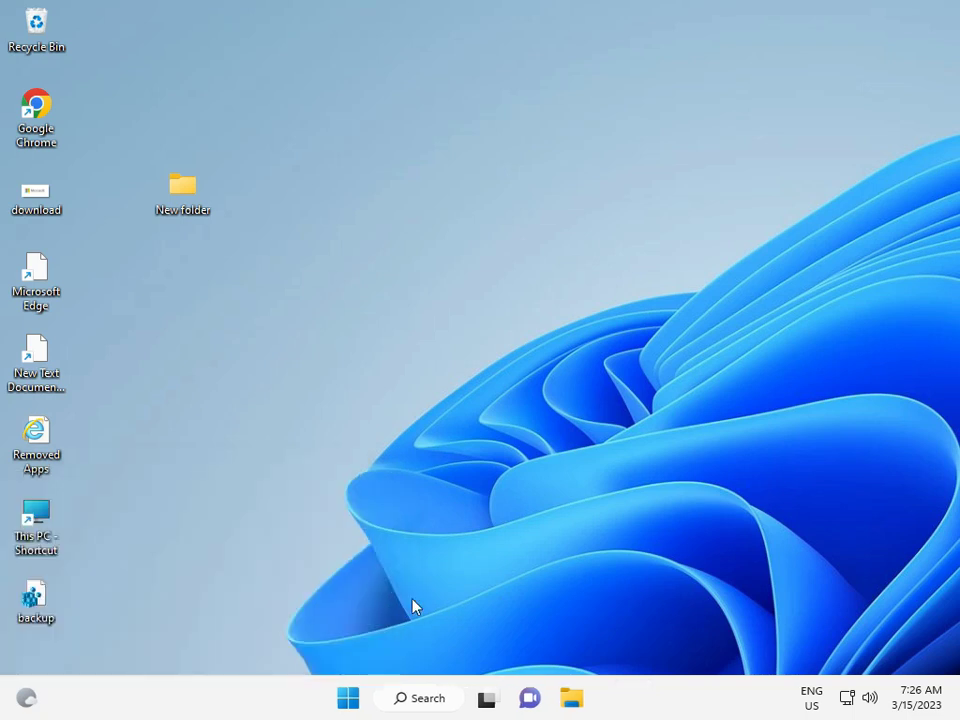
mouse_move(424, 600)
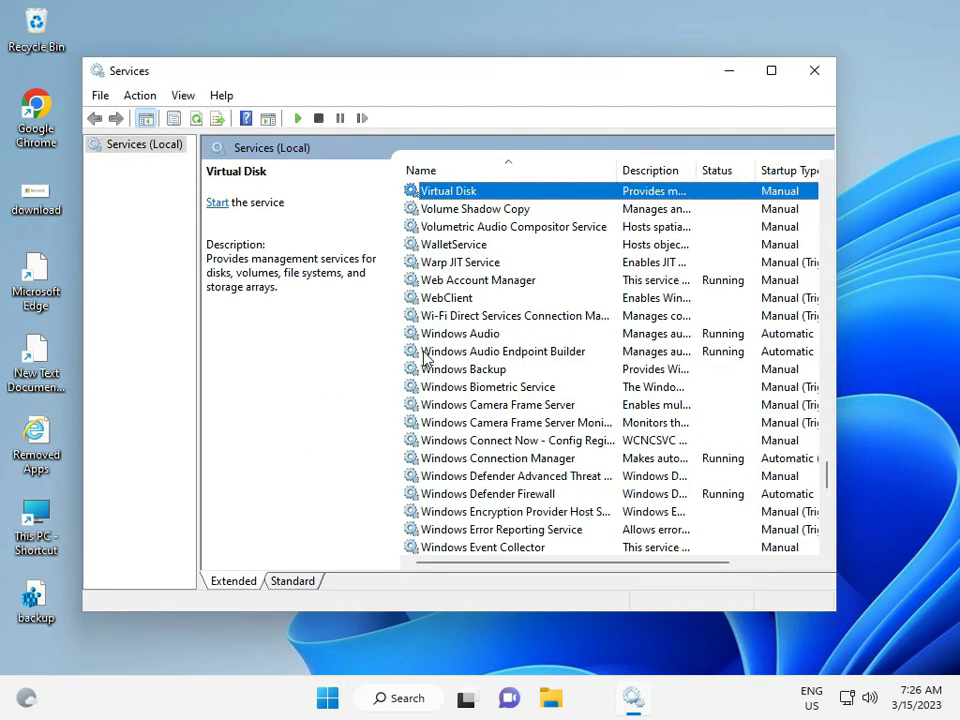
mouse_move(486, 214)
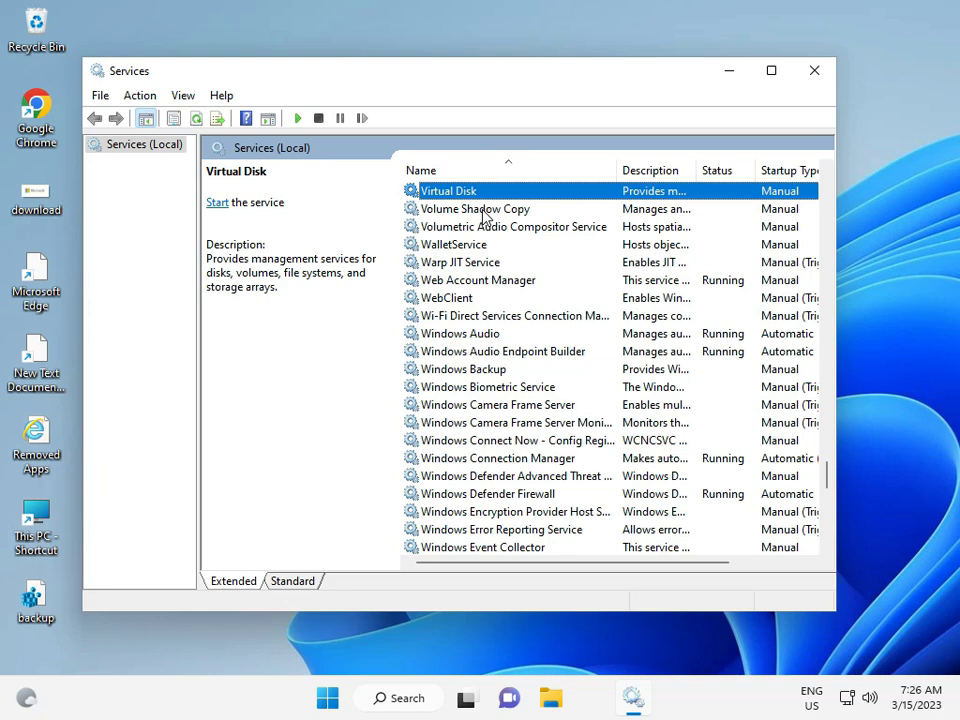
- Start the Volume Shadow Copy service, set its startup type to Automatic, and close Services
click(476, 208)
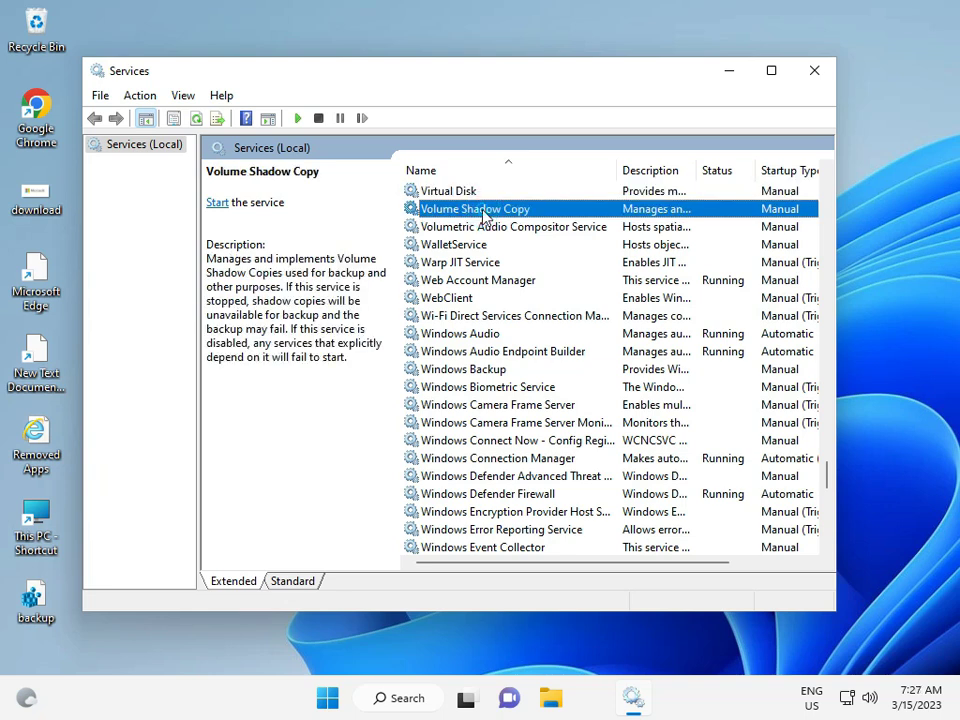
double_click(476, 208)
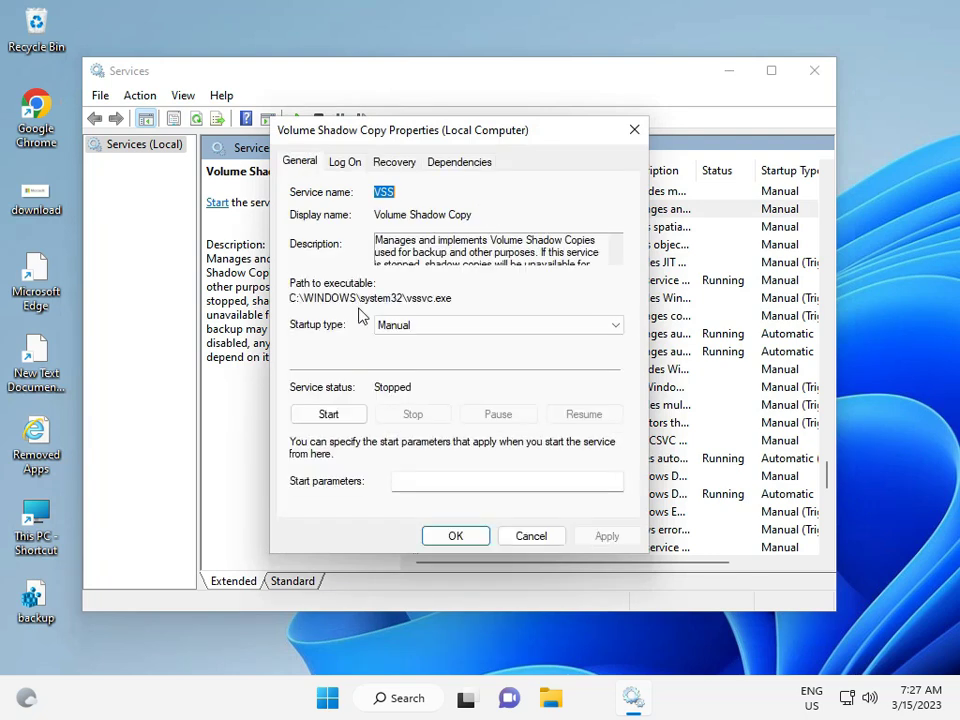
click(328, 412)
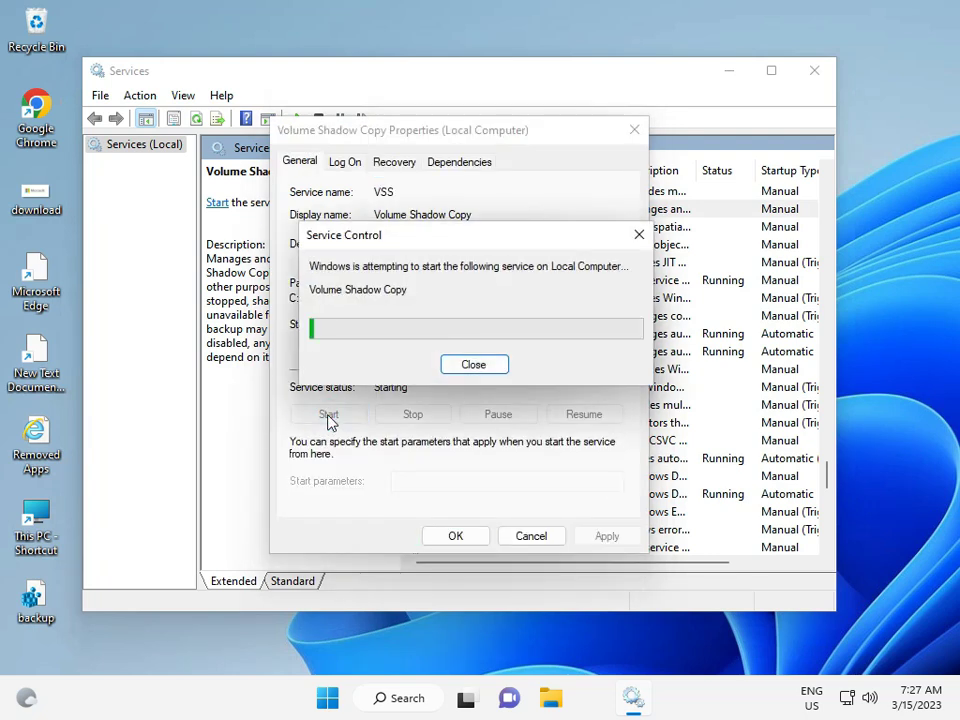
click(474, 364)
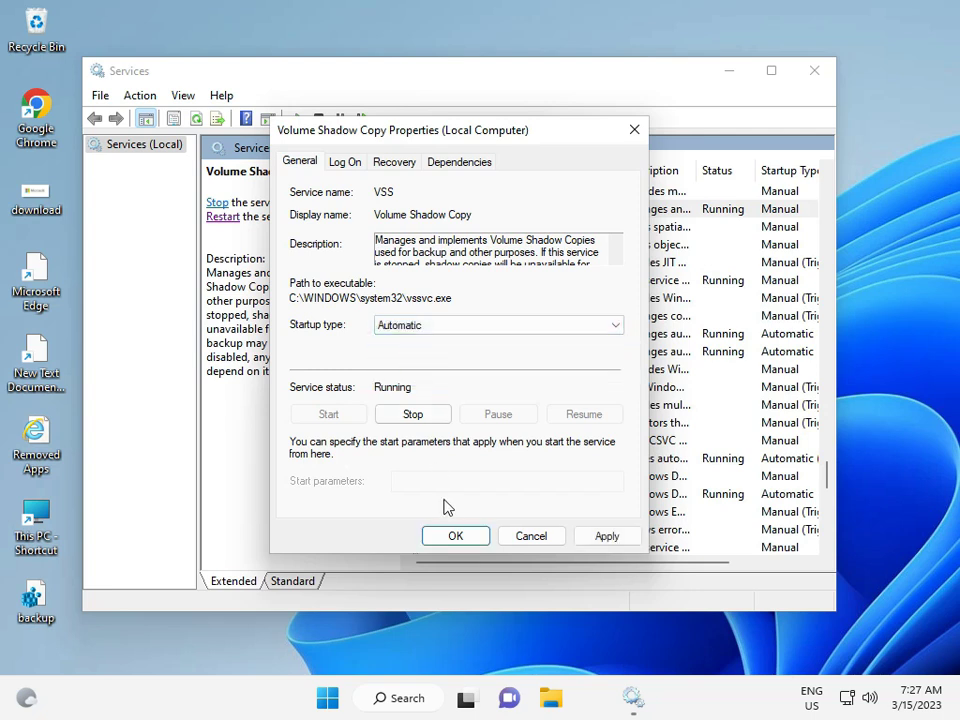
click(456, 536)
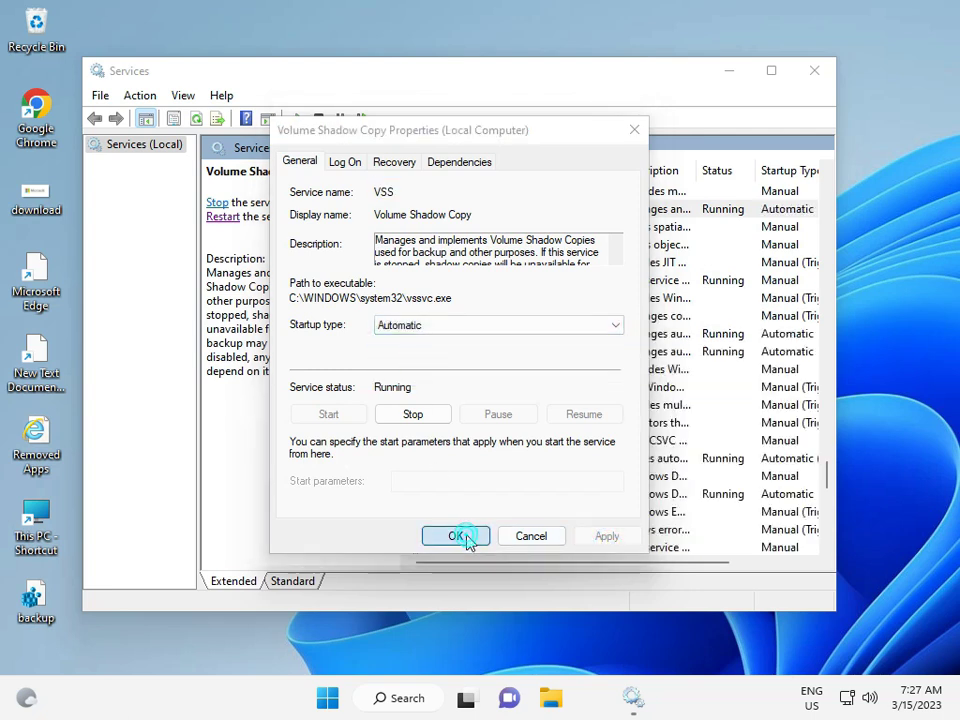
click(456, 536)
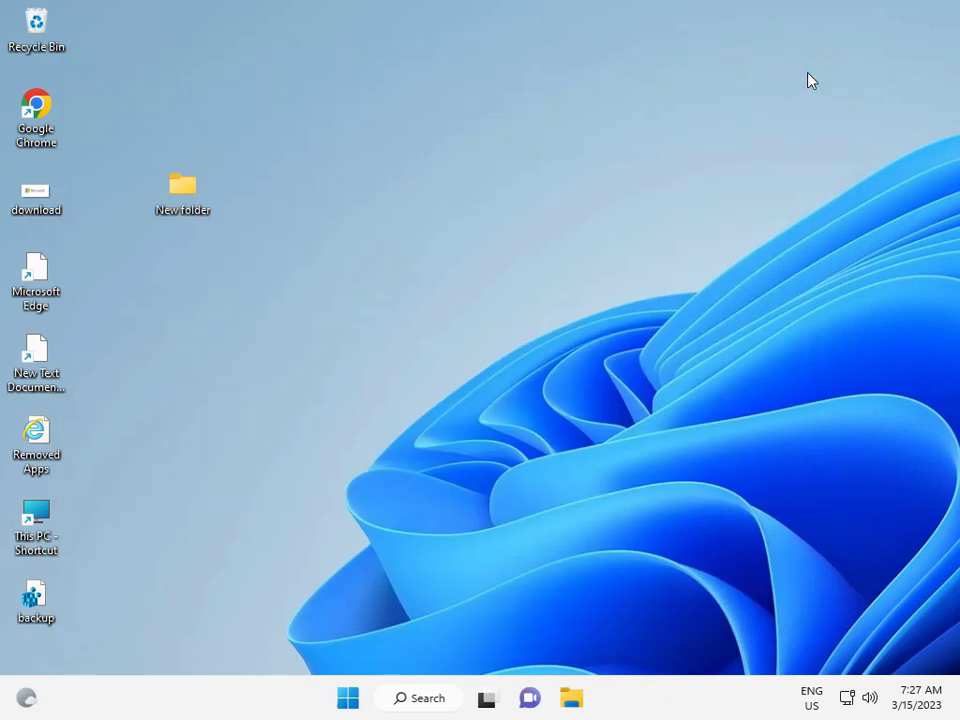
mouse_move(764, 716)
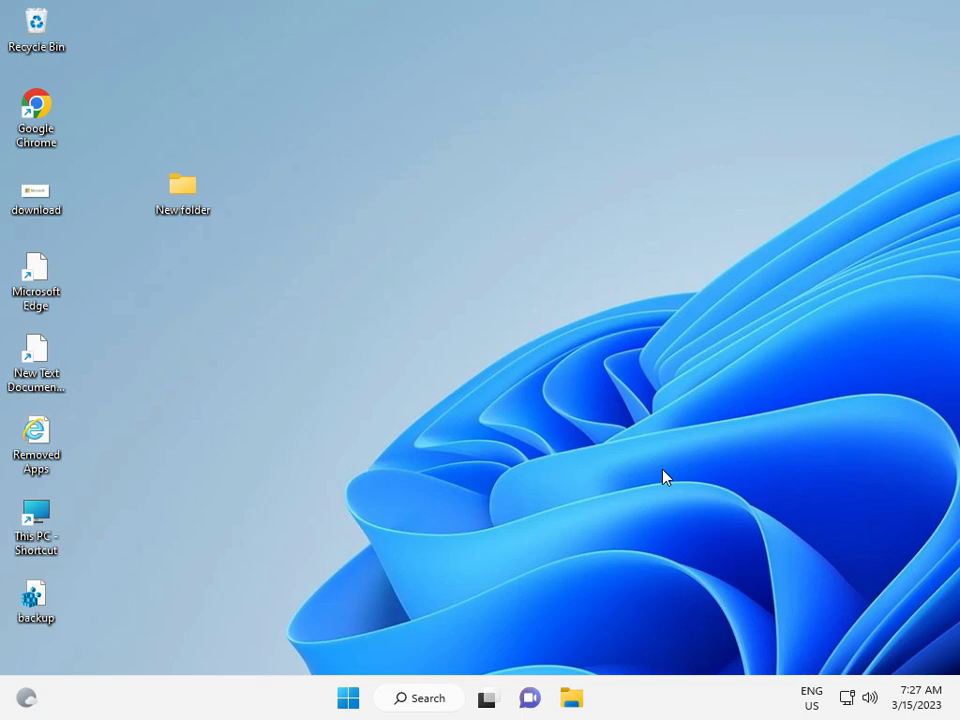
mouse_move(370, 710)
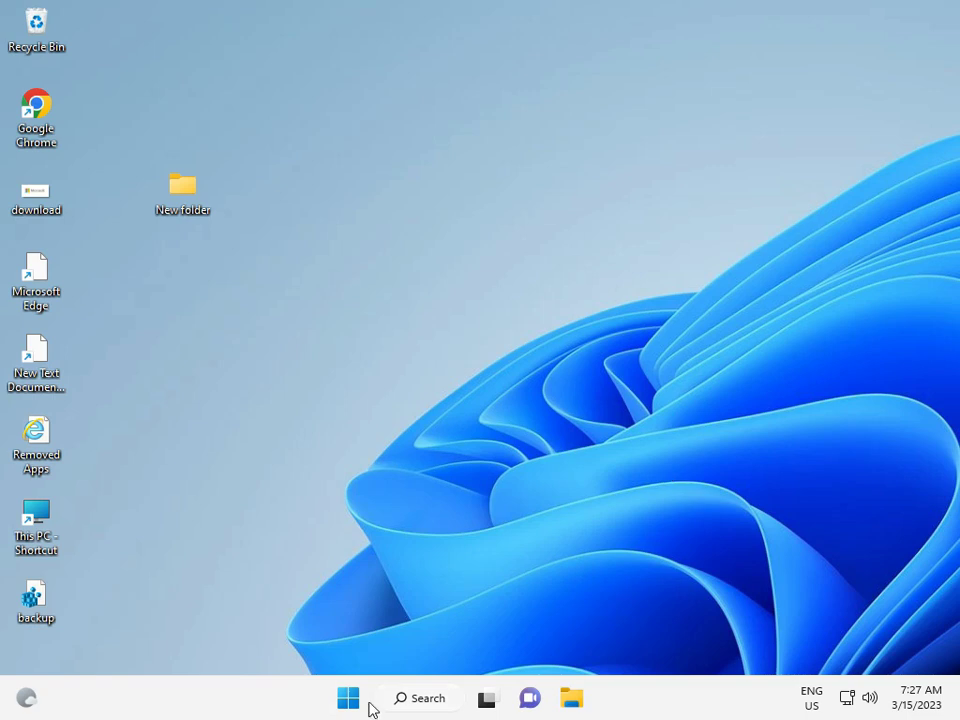
- Search the Start menu for cmd and run Command Prompt as administrator
click(348, 698)
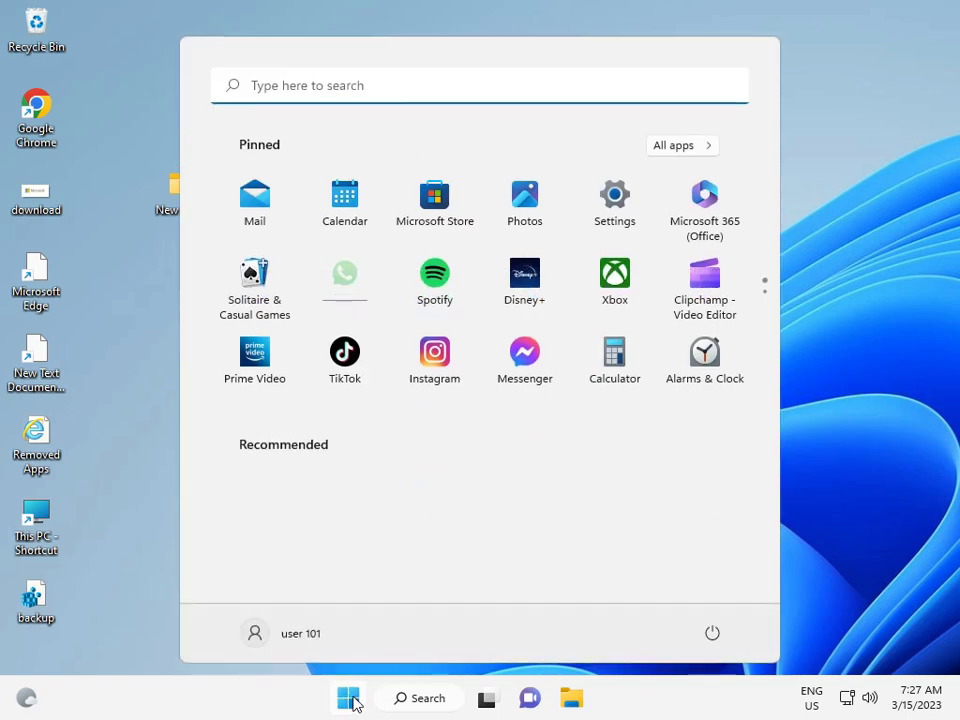
text(cm)
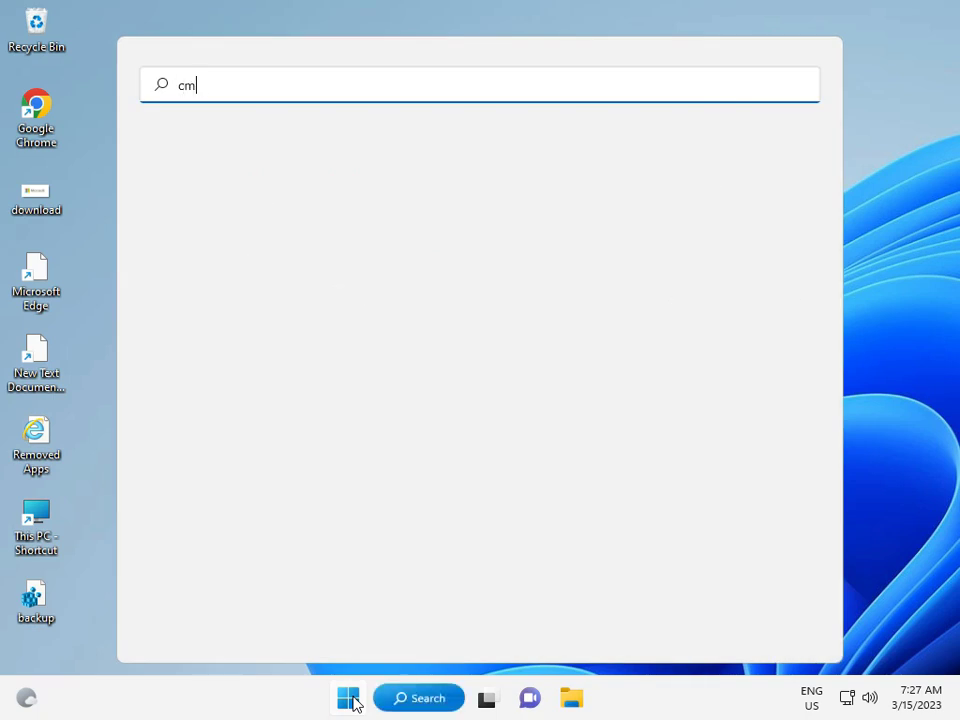
text(d)
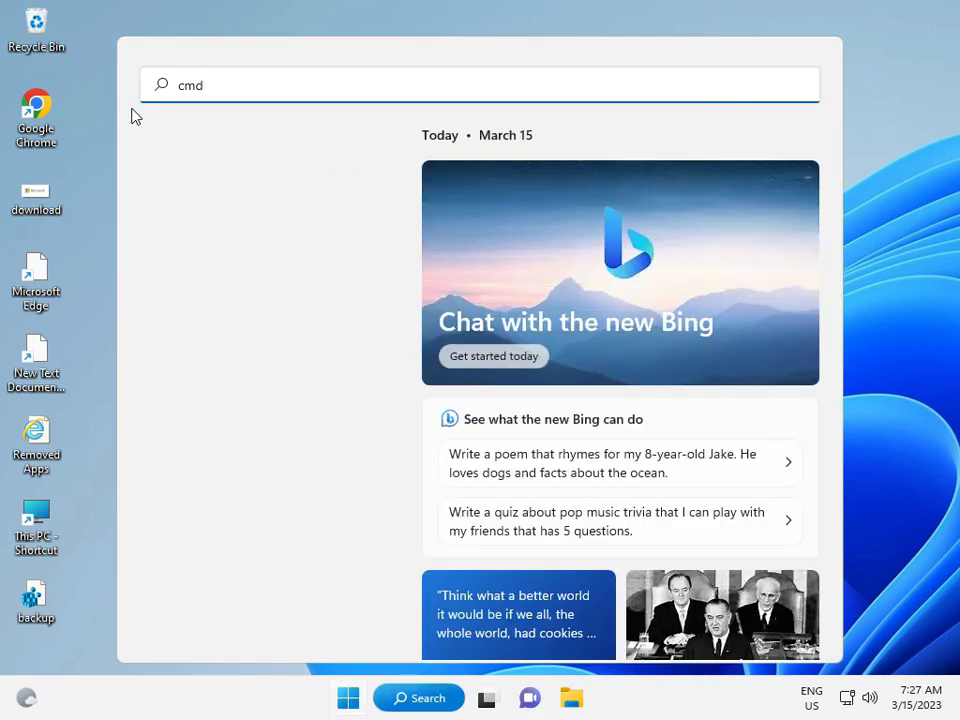
text(cmd)
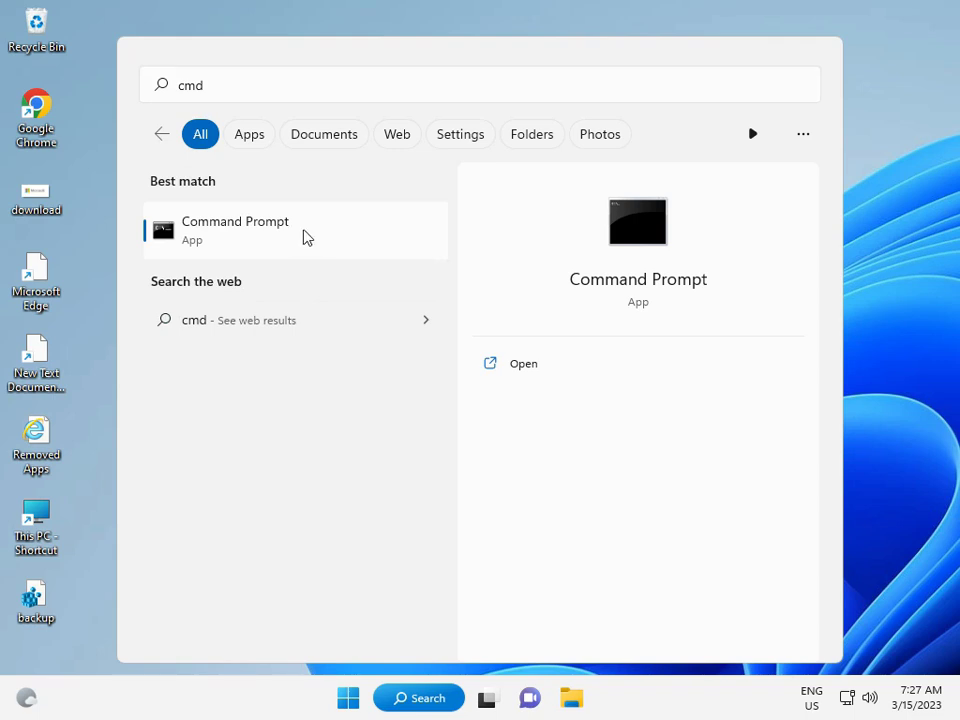
right_click(236, 230)
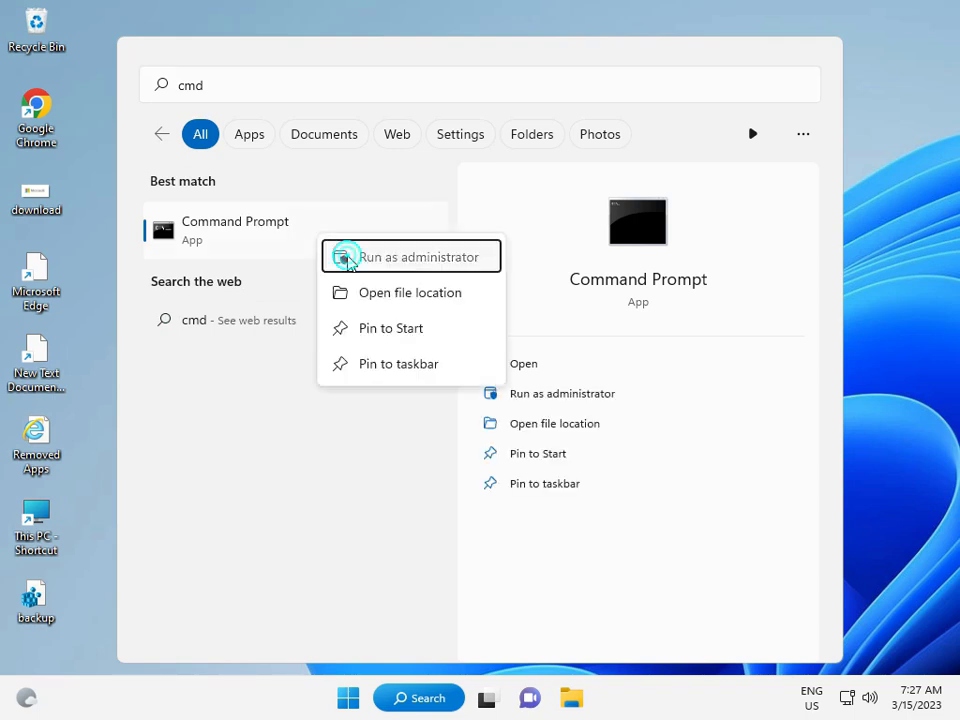
click(412, 256)
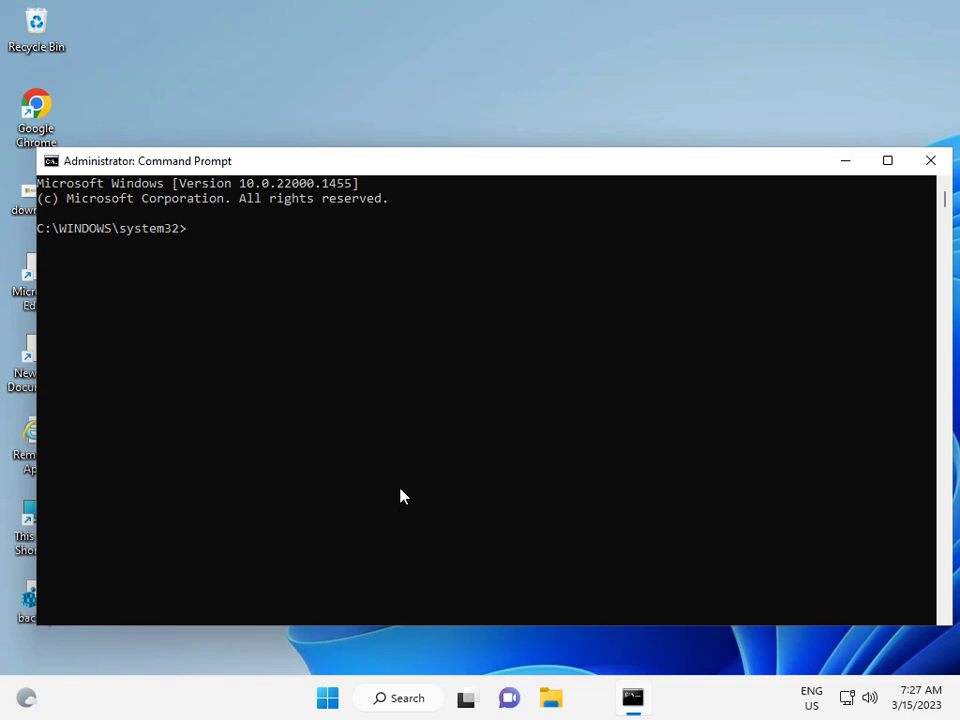
- Enter and run the command chkdsk c: /f /r /x on drive C
text(cj)
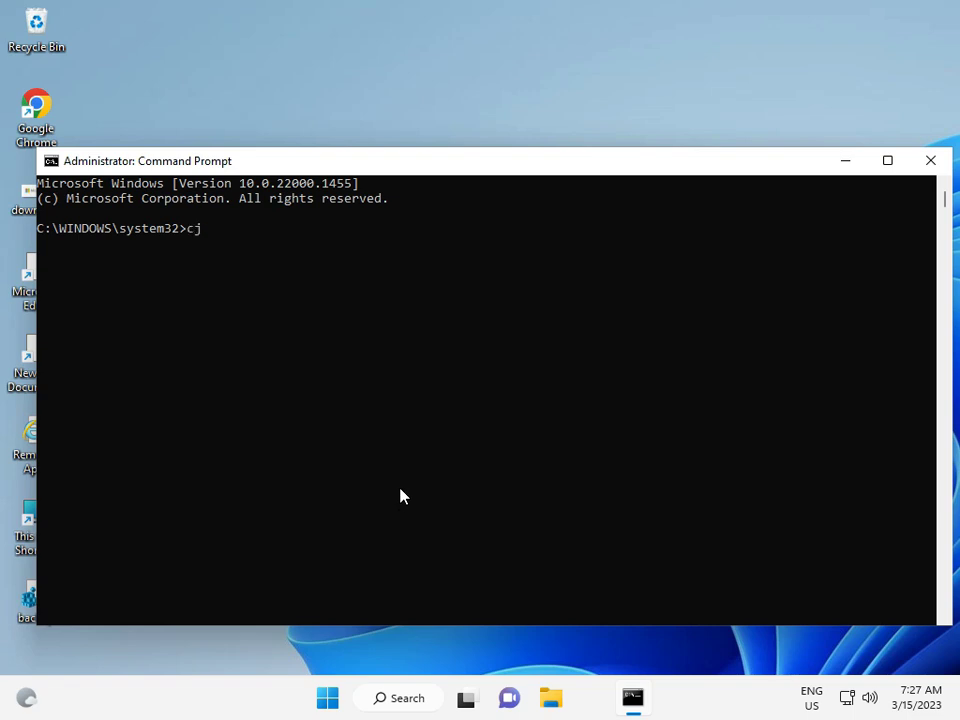
key(backspace)
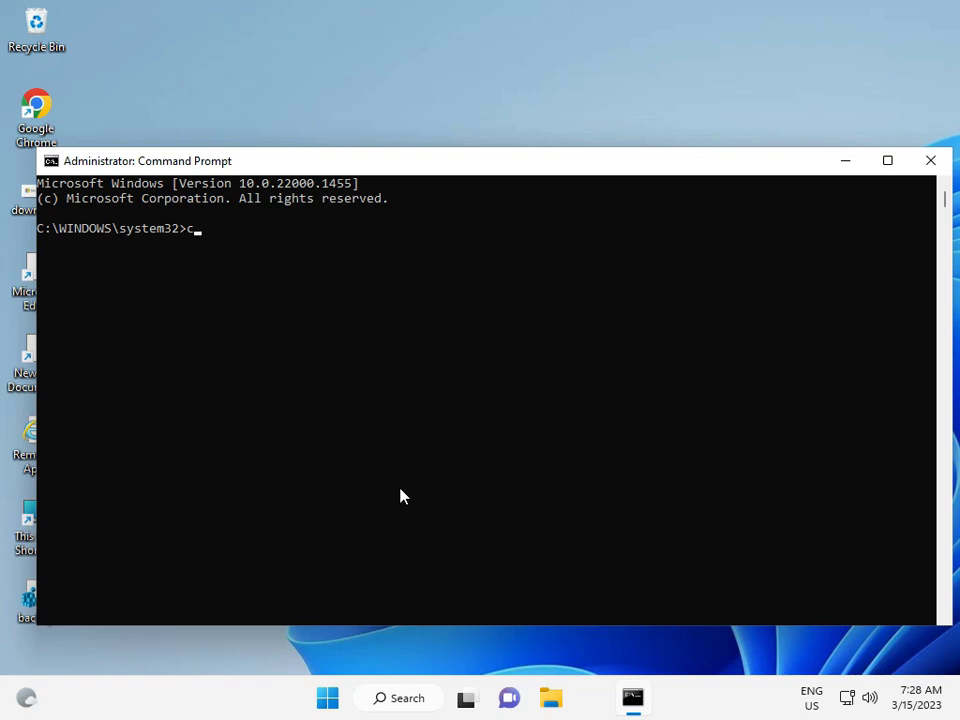
text(hk)
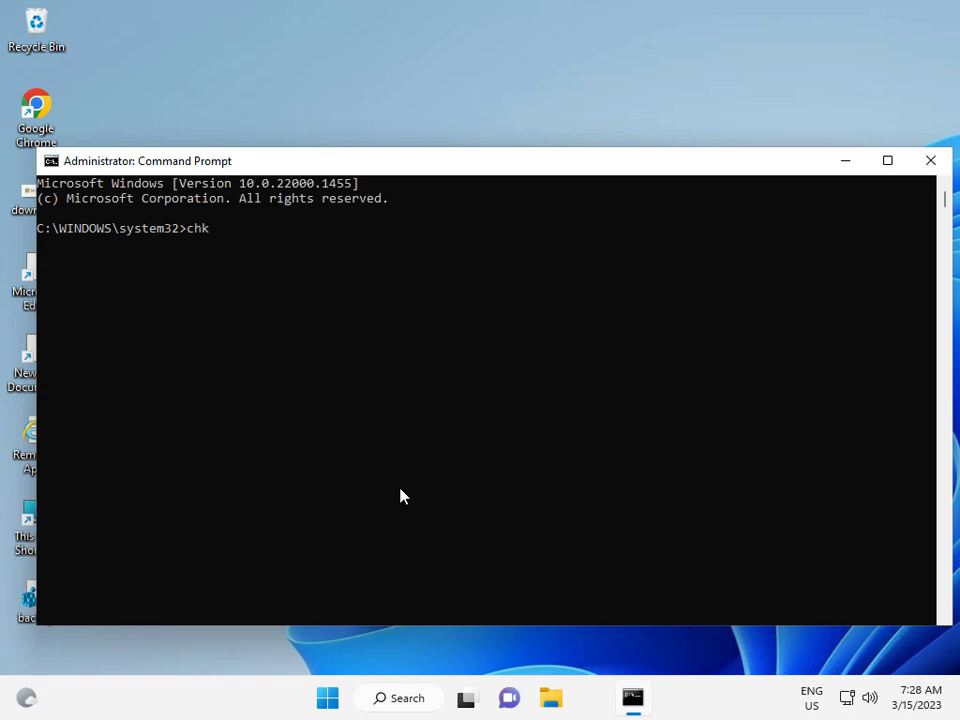
text(dsk)
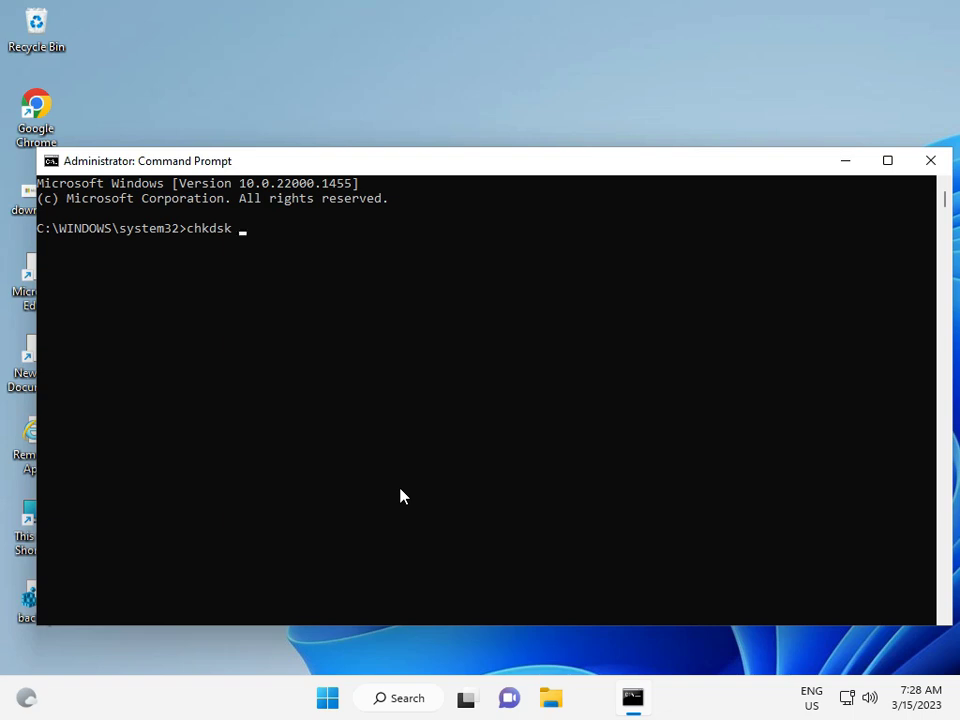
text(c:)
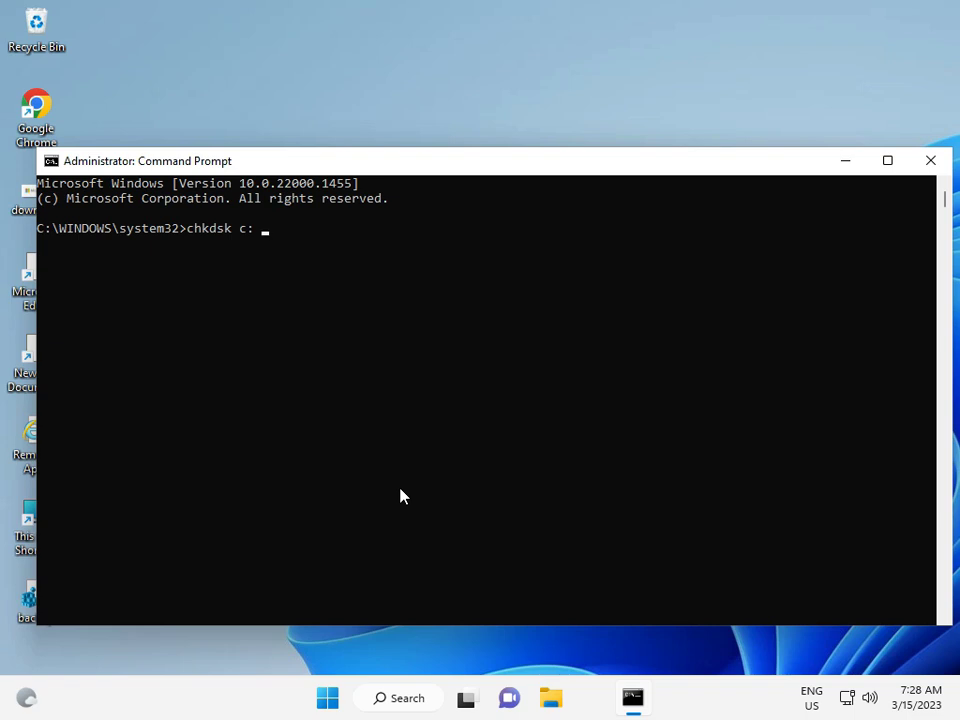
text(/f)
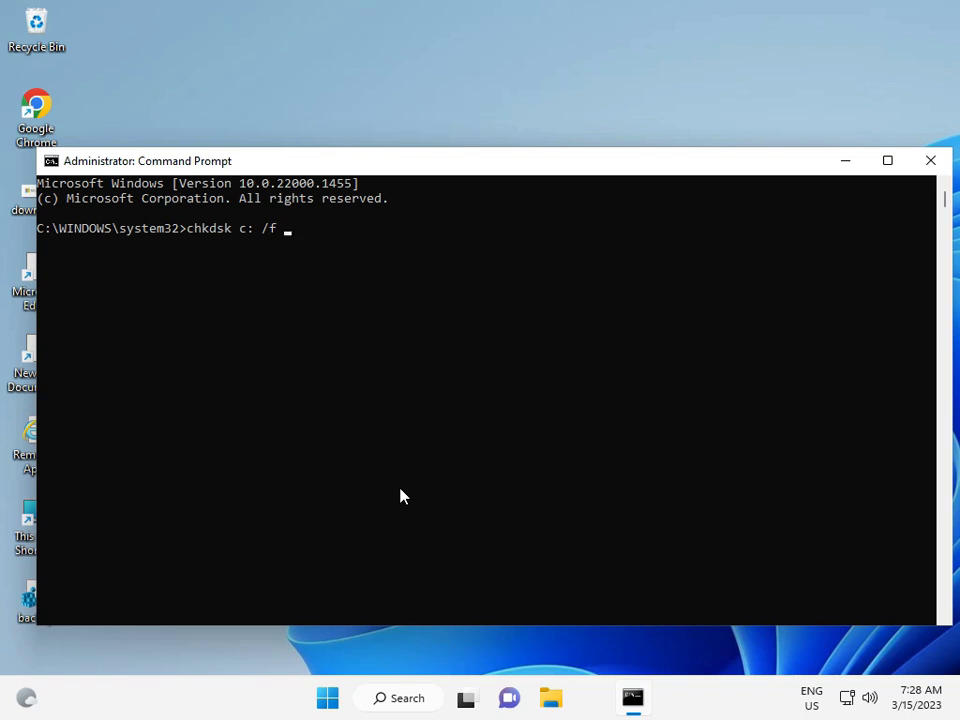
text(/r)
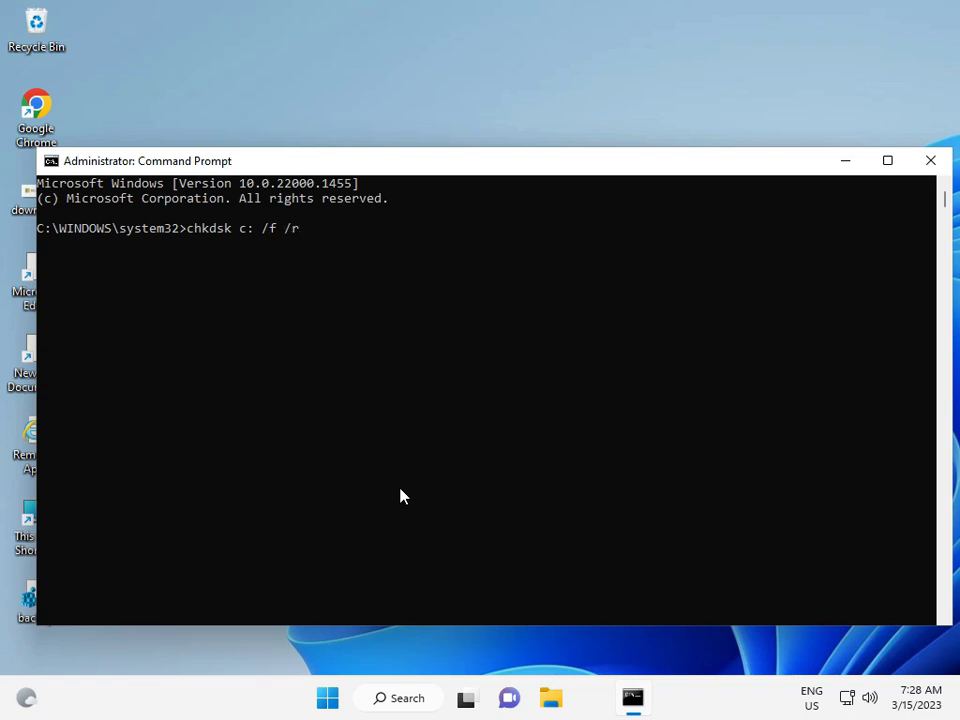
text(/x)
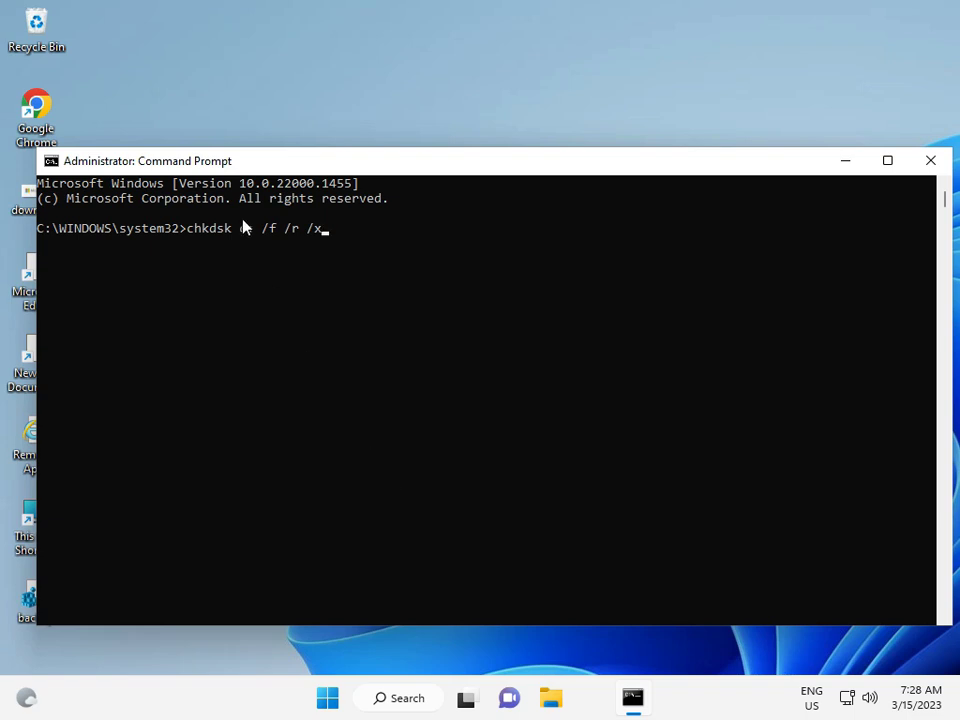
text(c:)
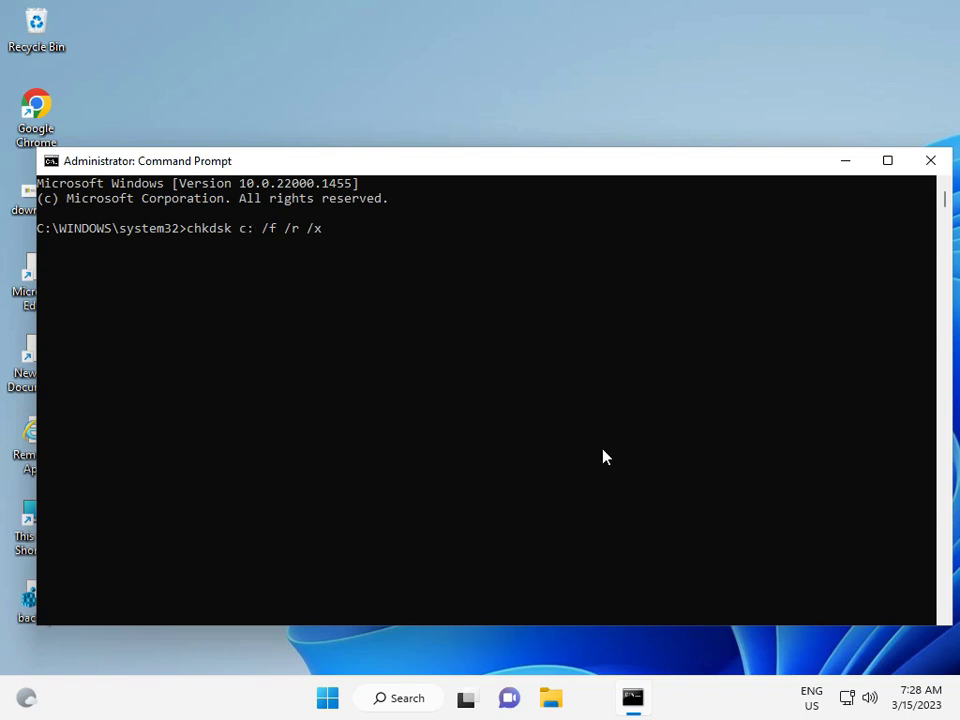
key(Return)
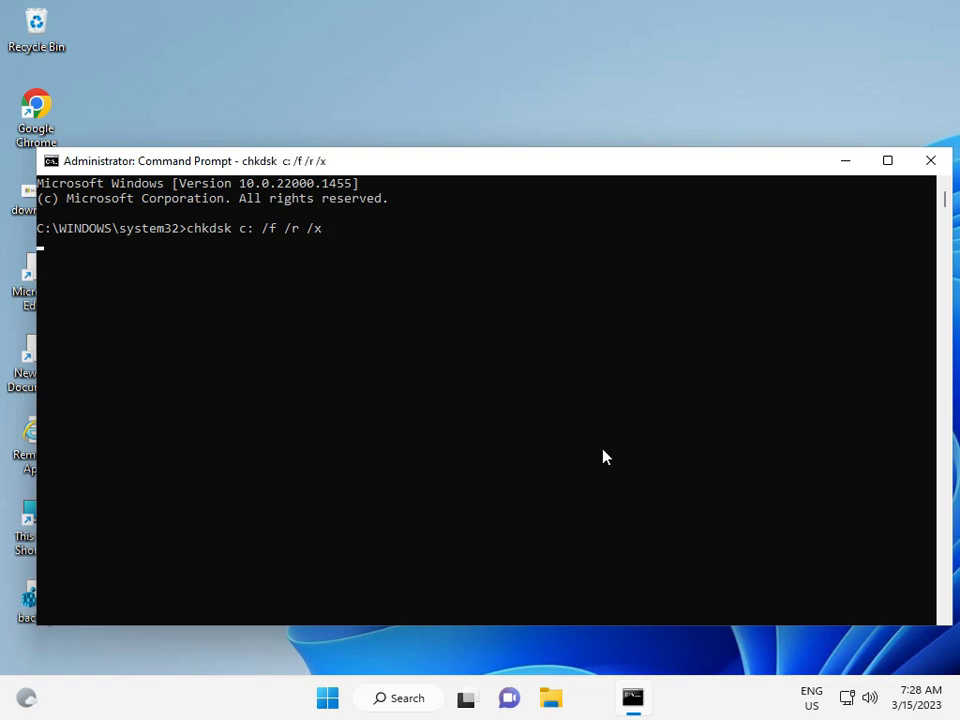
- Answer Y to schedule the disk check at next restart and close Command Prompt
key(Return)
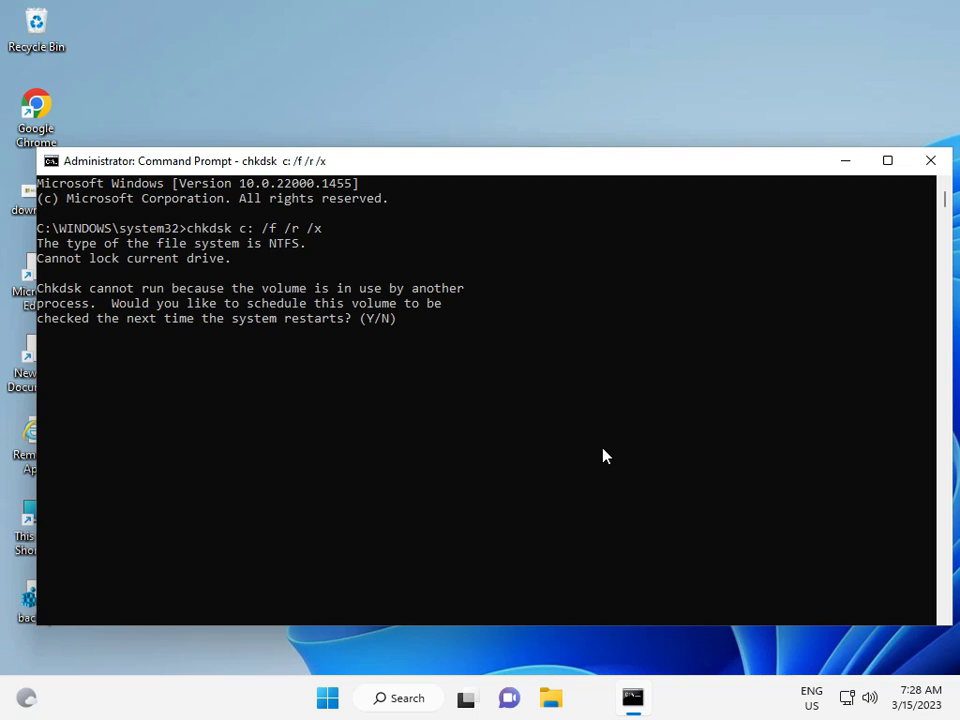
text(y)
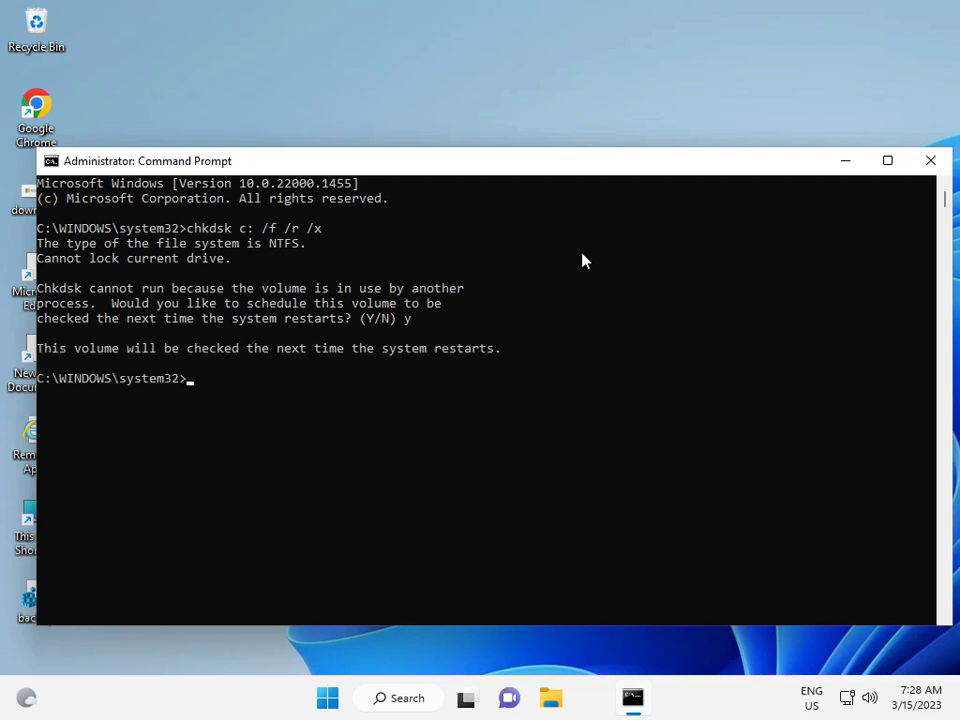
mouse_move(330, 398)
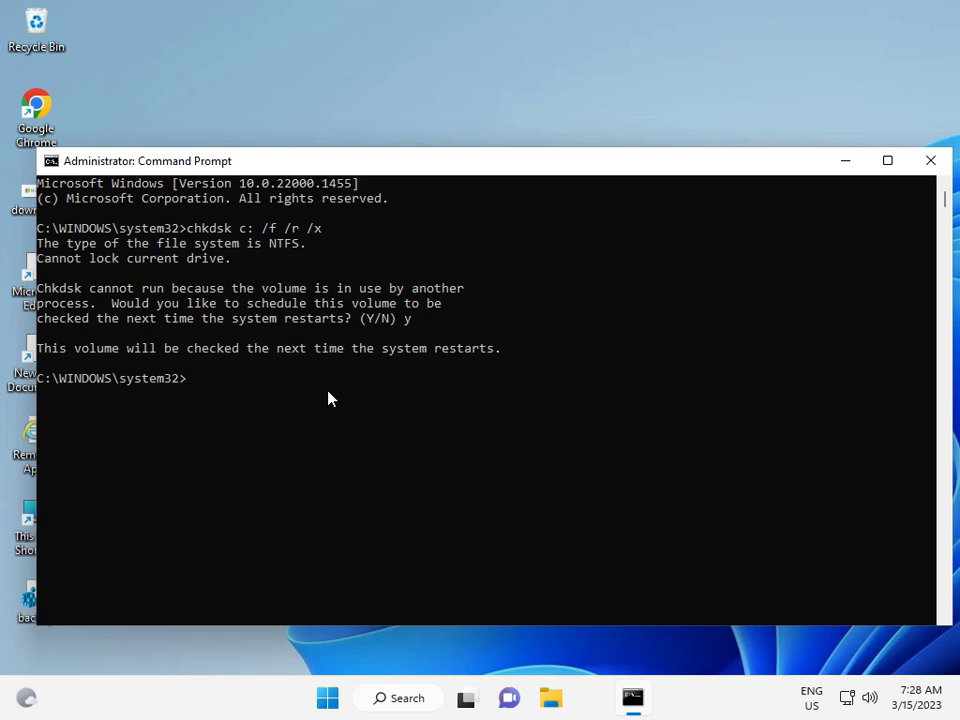
mouse_move(844, 168)
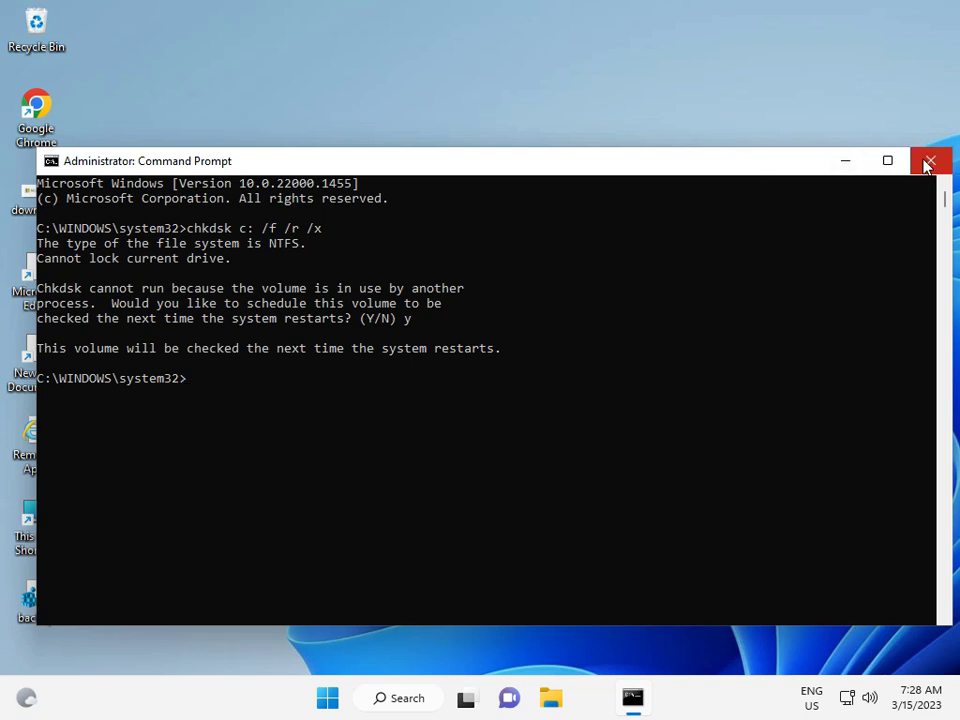
mouse_move(928, 162)
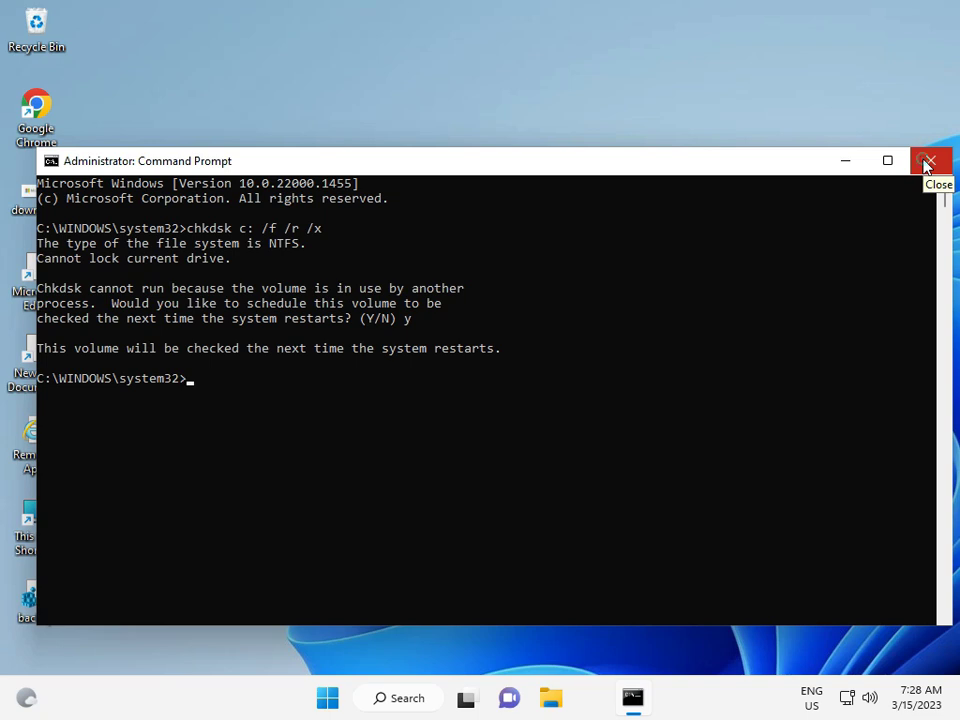
click(926, 160)
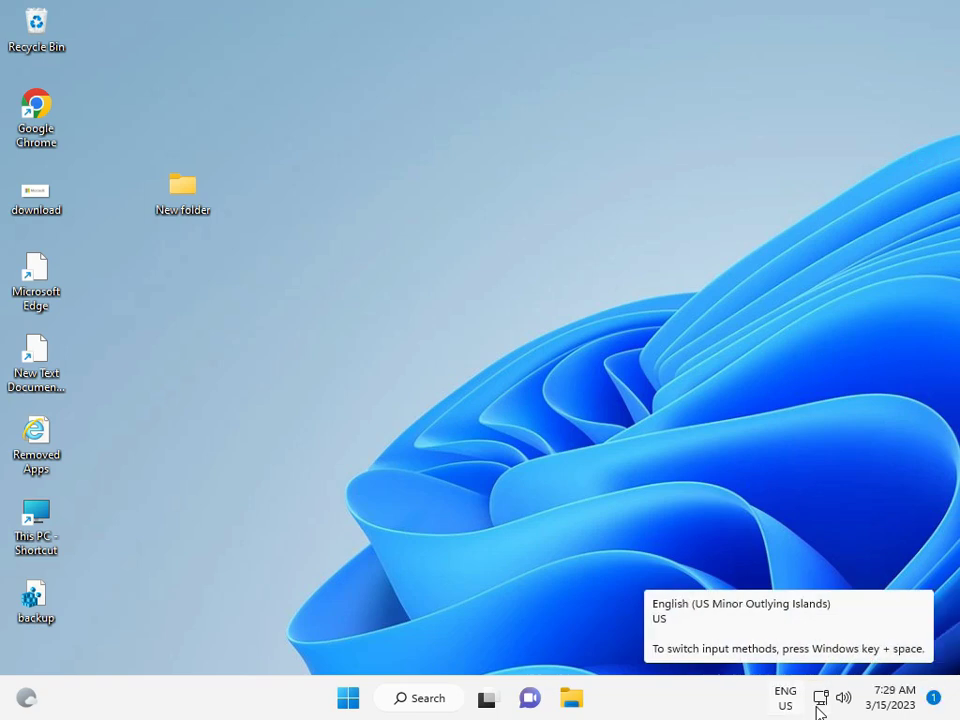
click(464, 568)
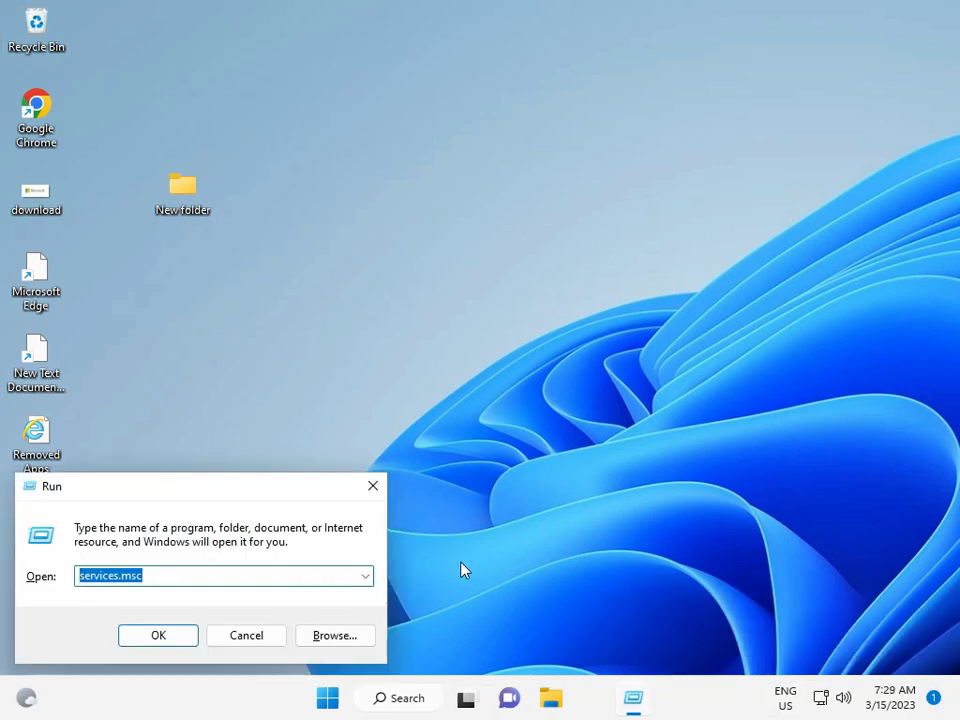
text(re)
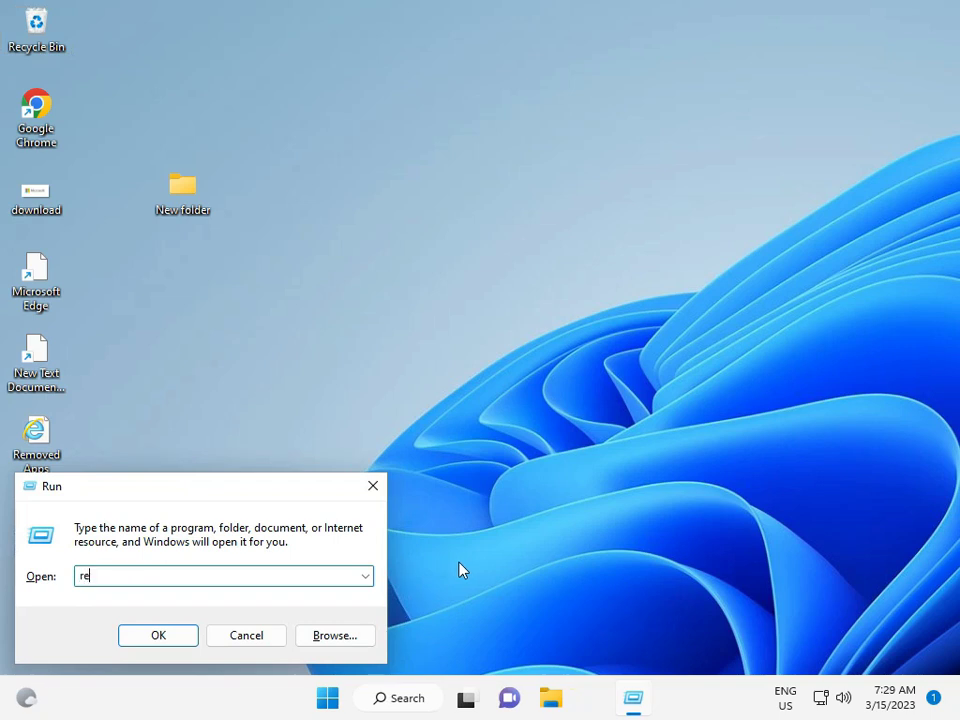
text(ge)
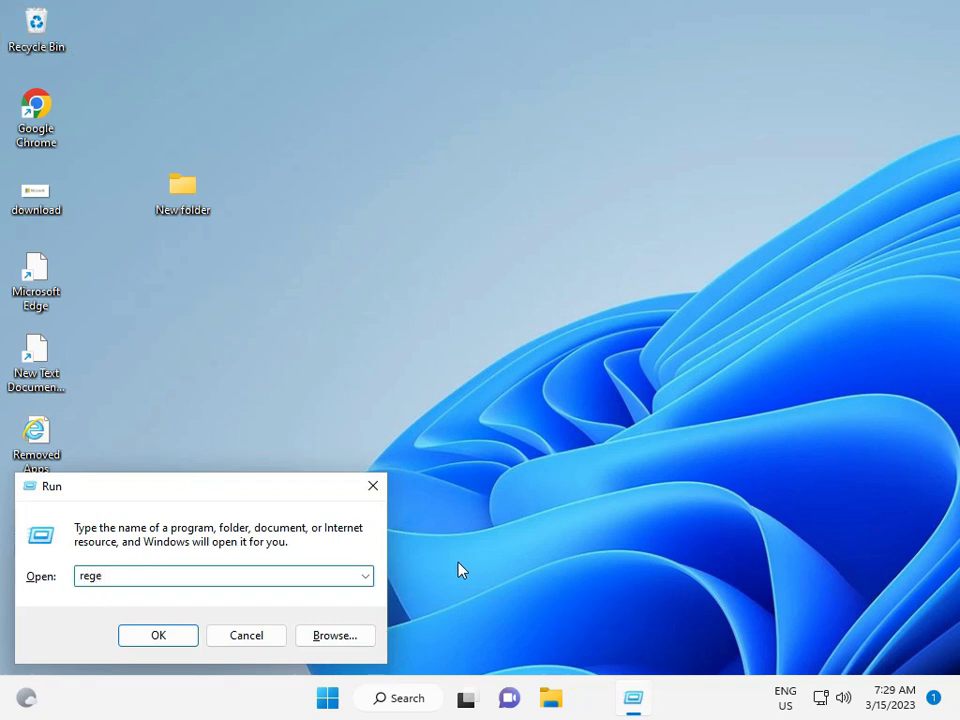
text(dit)
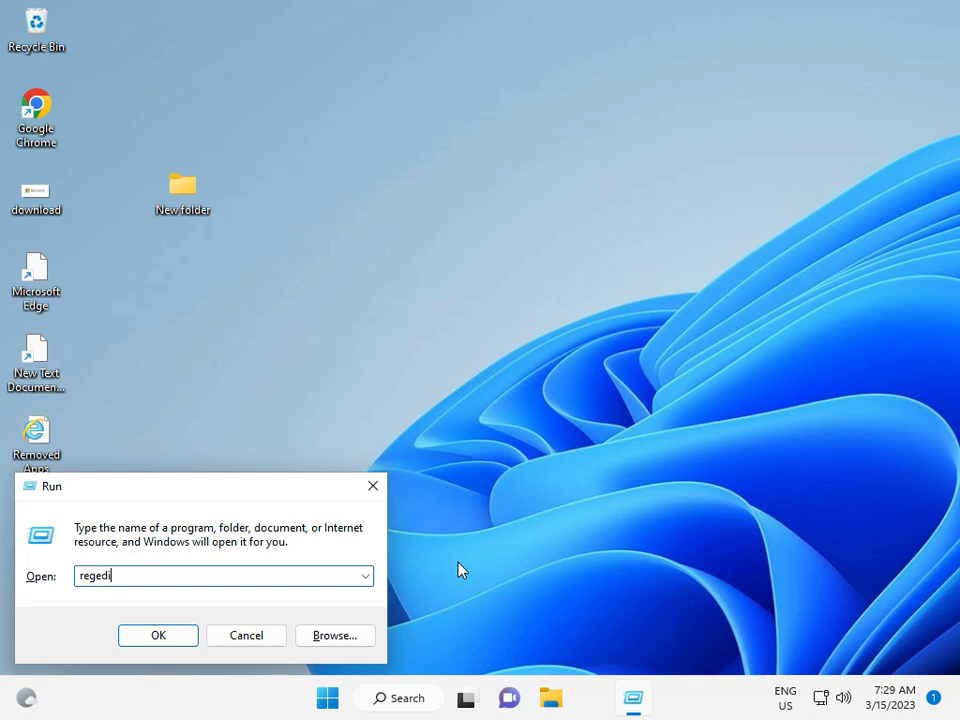
text(t.)
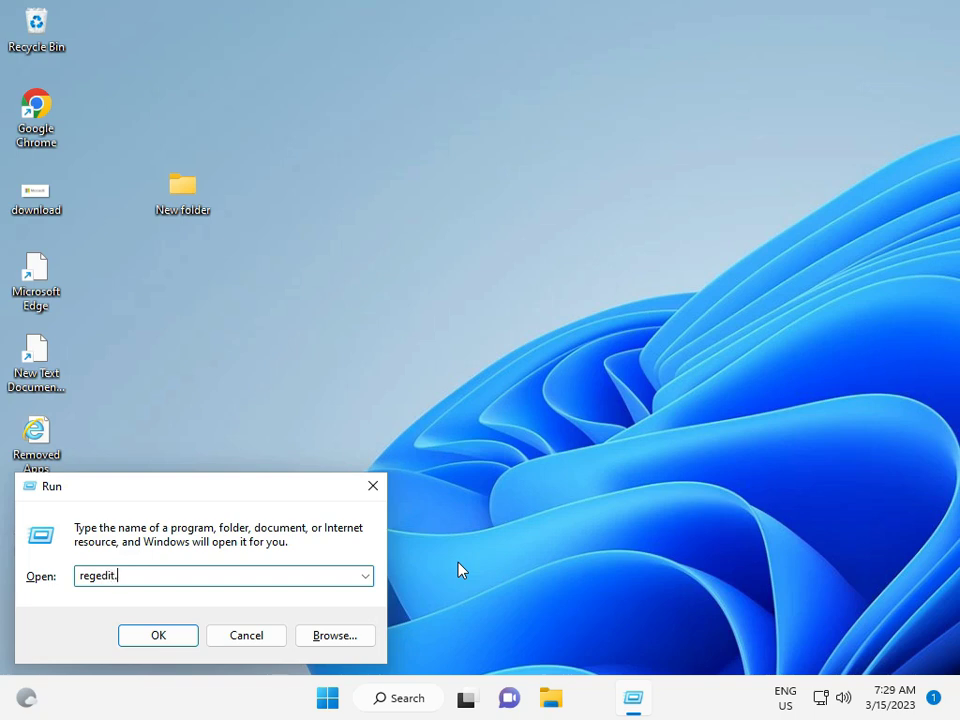
click(158, 636)
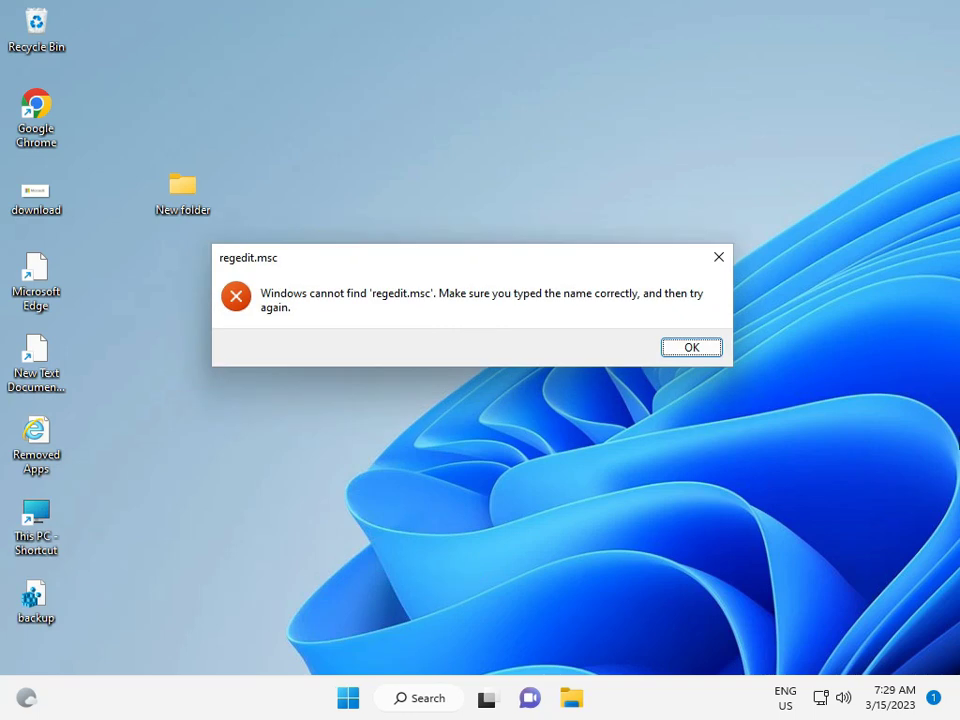
click(692, 348)
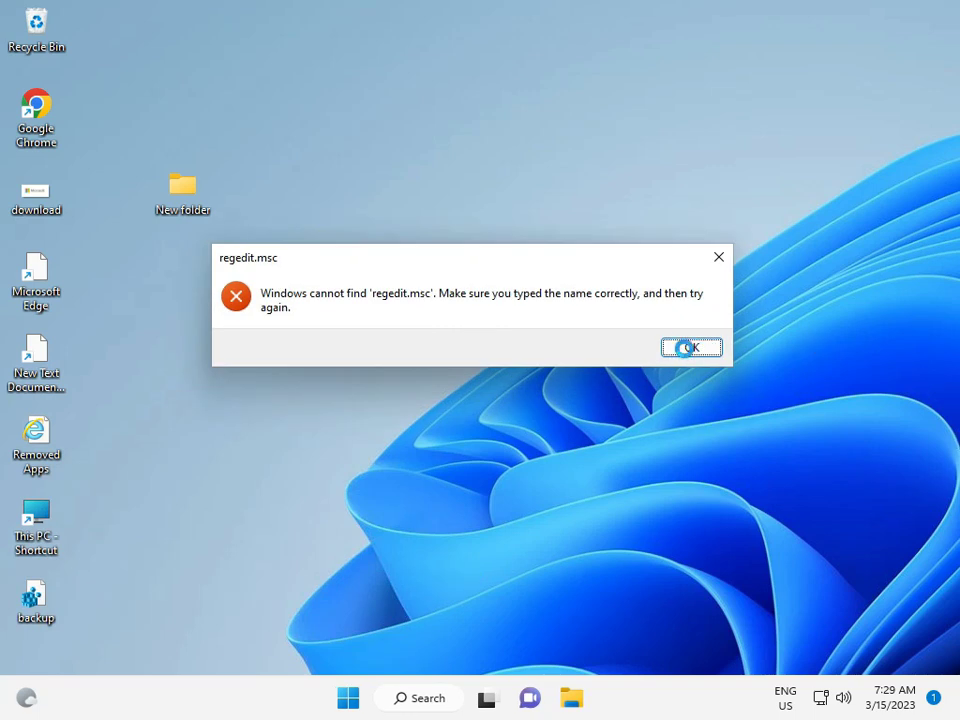
click(690, 348)
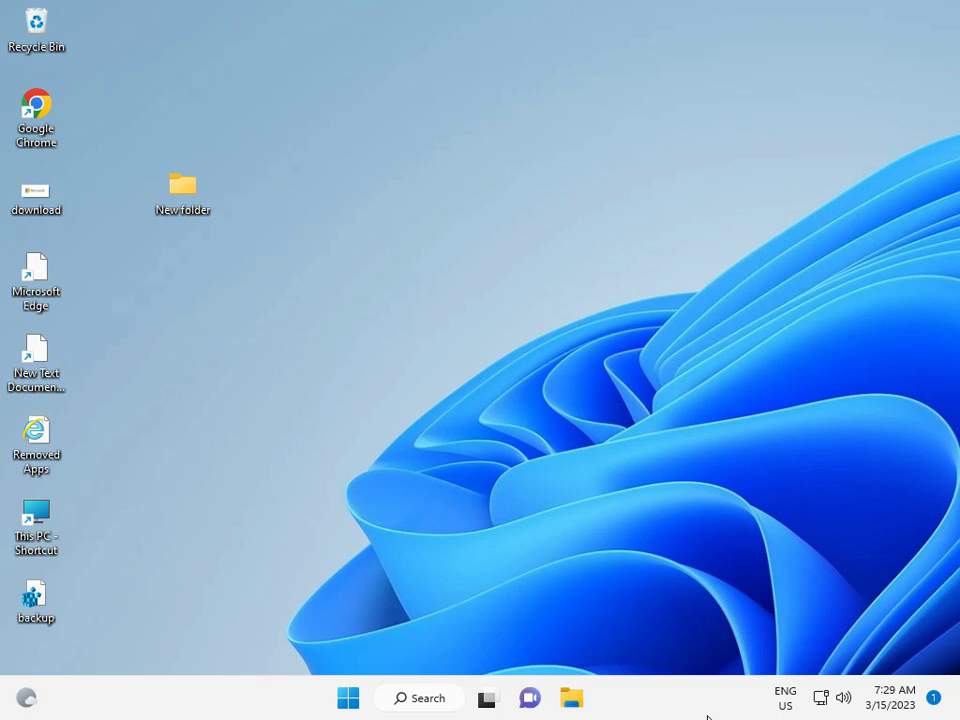
- Search the Start menu for 'rege', launch Registry Editor and approve the UAC prompt
click(348, 696)
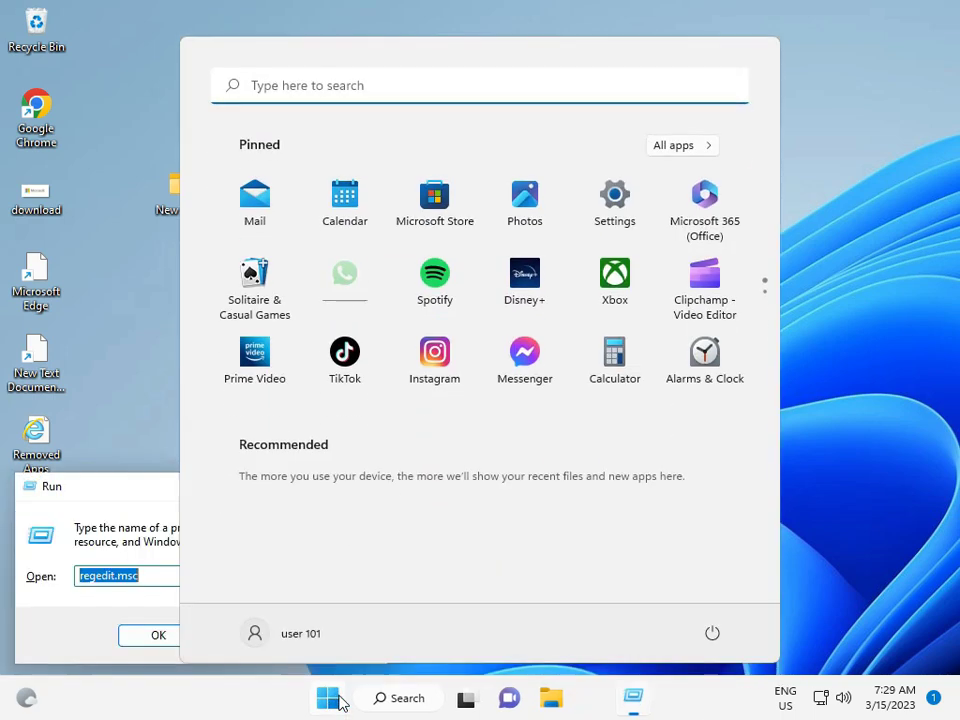
text(rege)
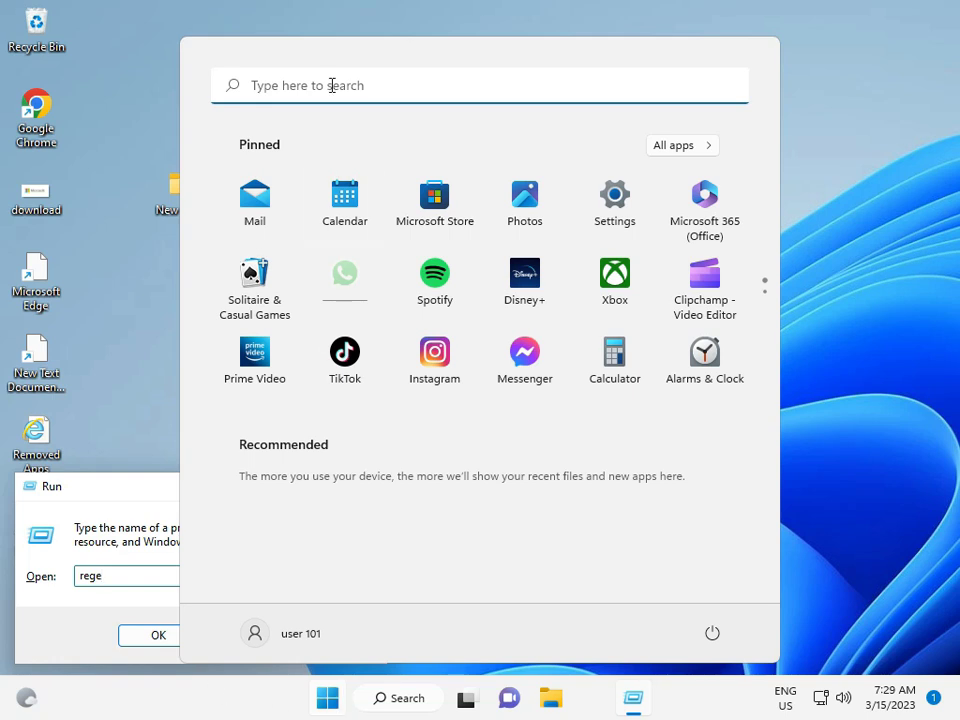
click(396, 696)
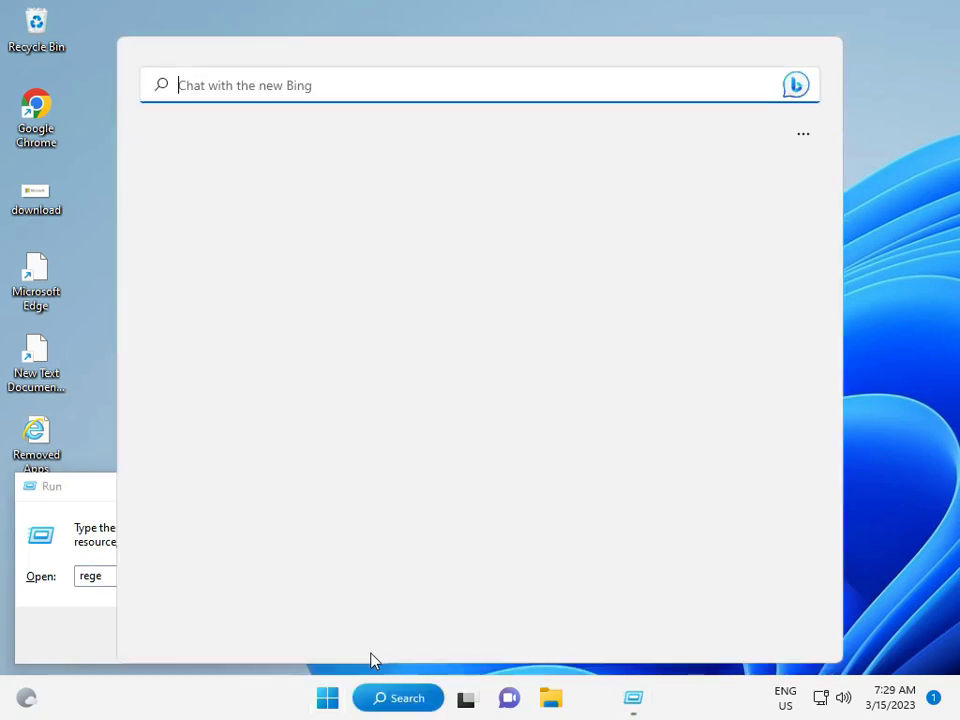
text(rege)
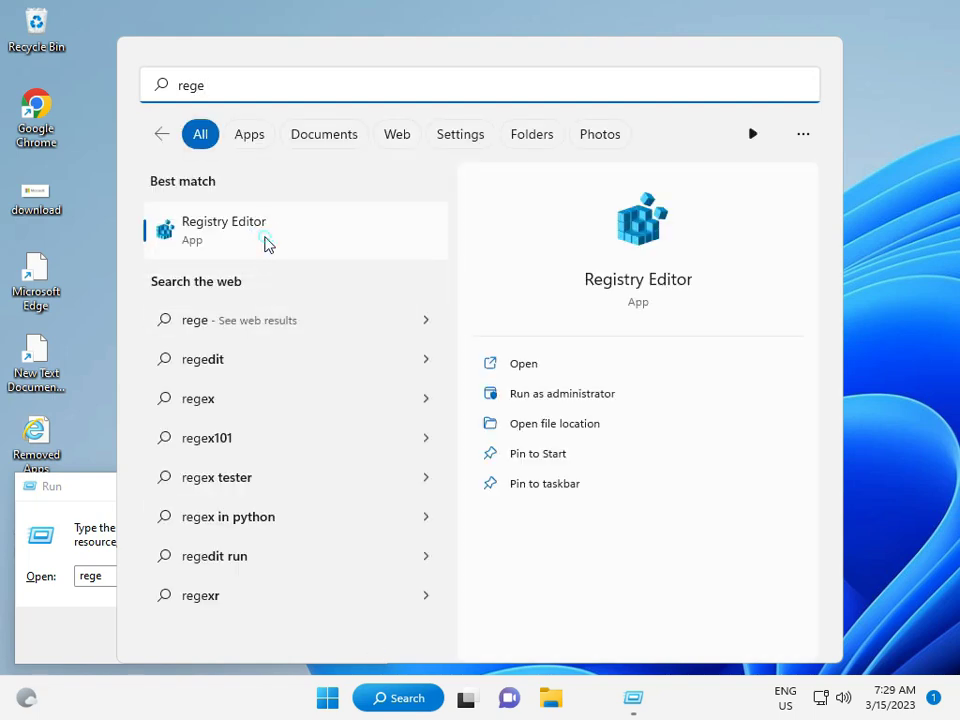
click(562, 392)
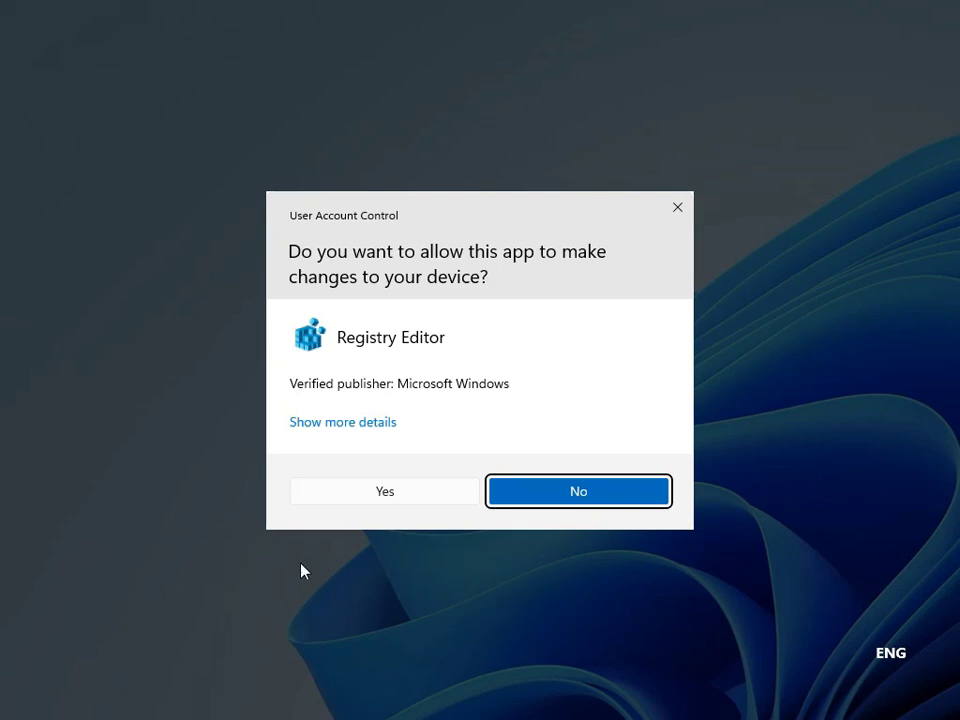
click(384, 492)
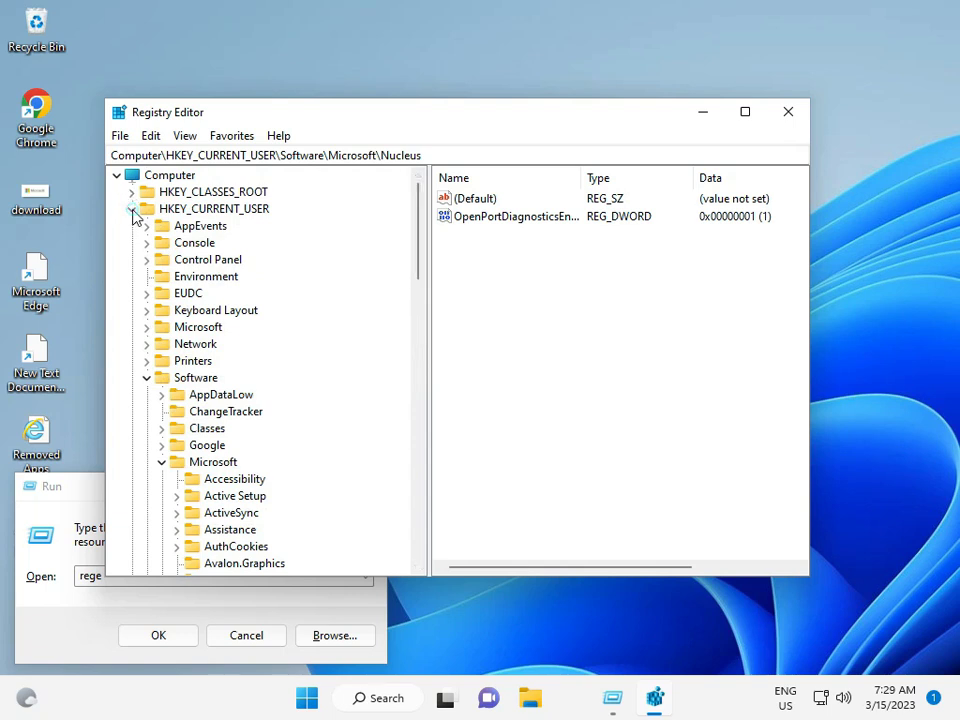
- Collapse HKEY_CURRENT_USER and expand HKEY_LOCAL_MACHINE > SYSTEM > CurrentControlSet > Services
click(132, 208)
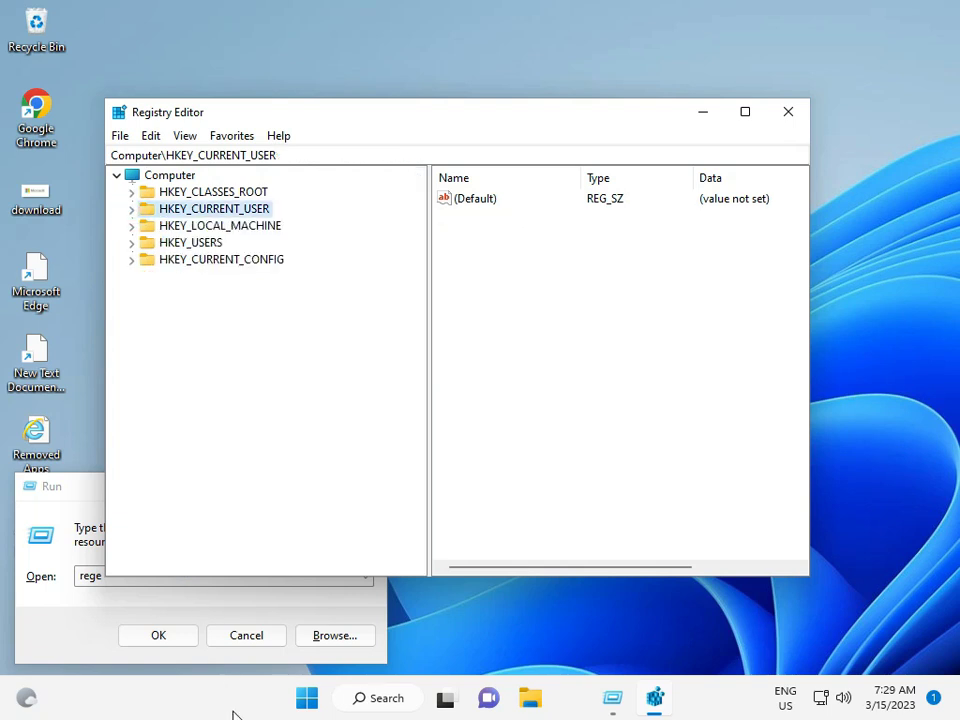
mouse_move(256, 340)
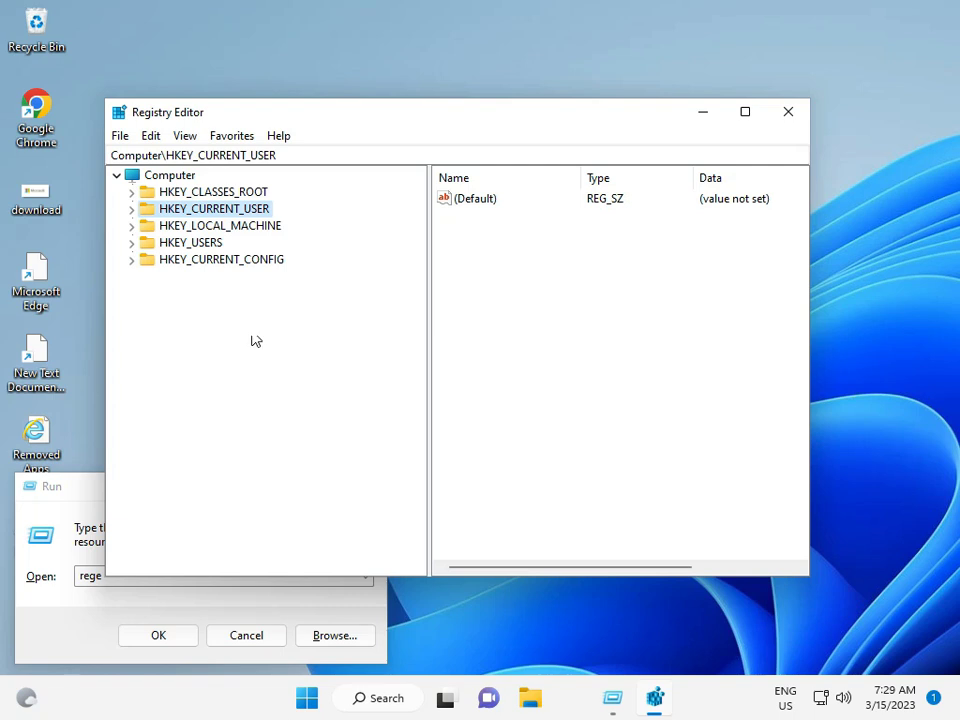
click(132, 224)
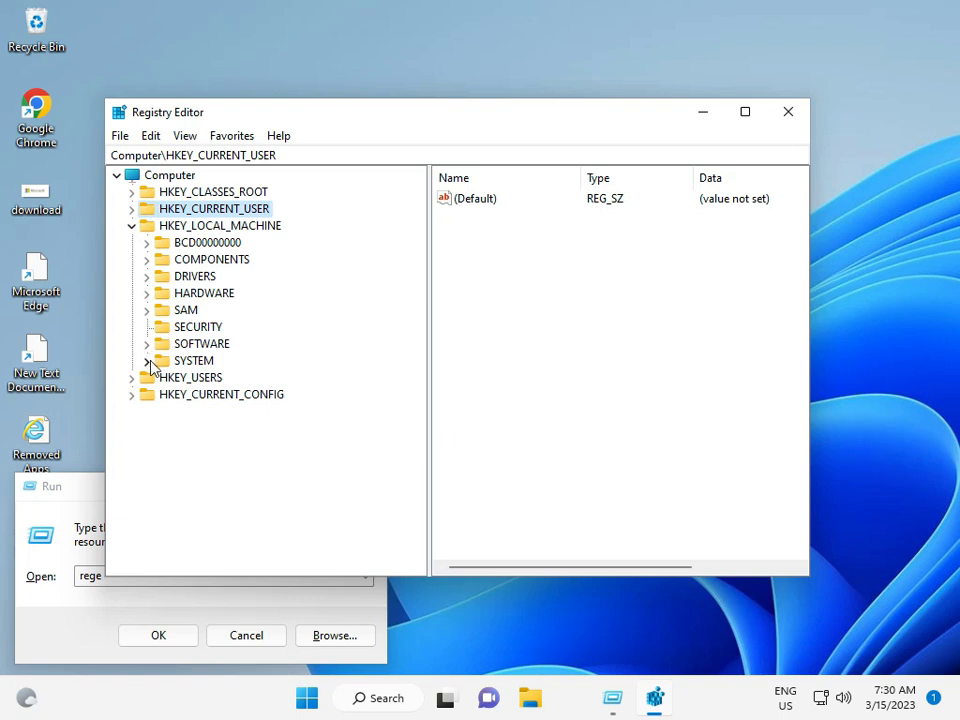
click(148, 360)
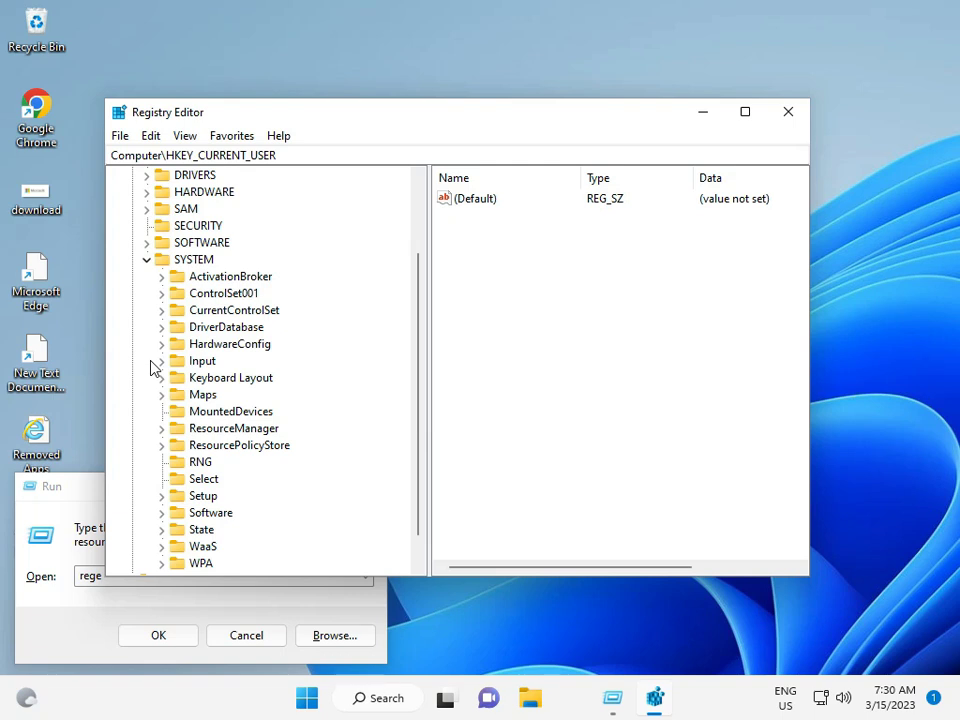
click(162, 310)
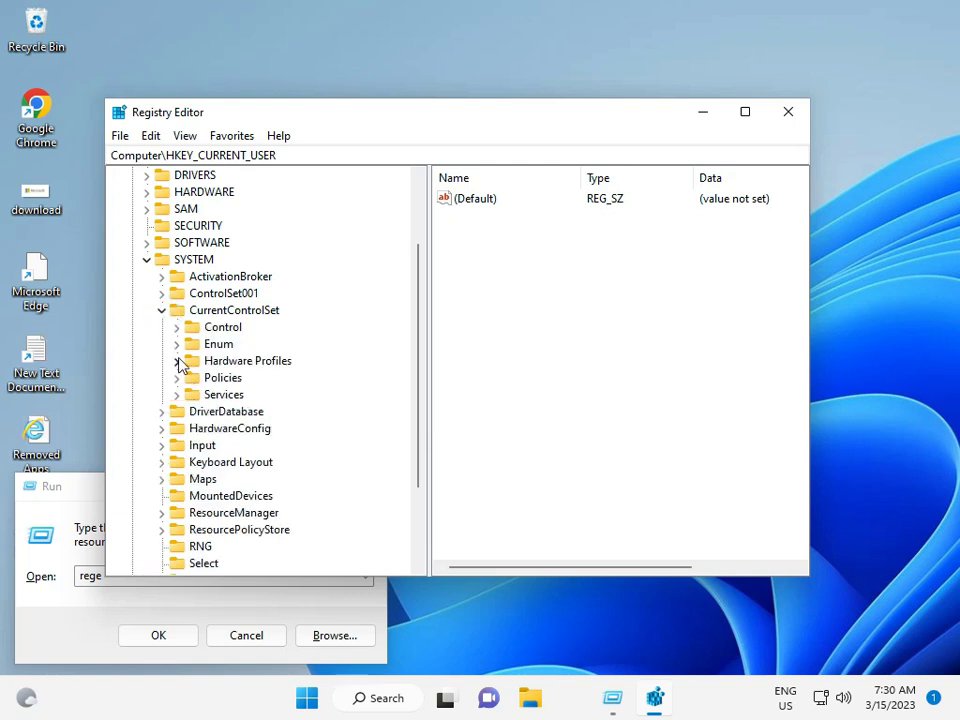
click(176, 394)
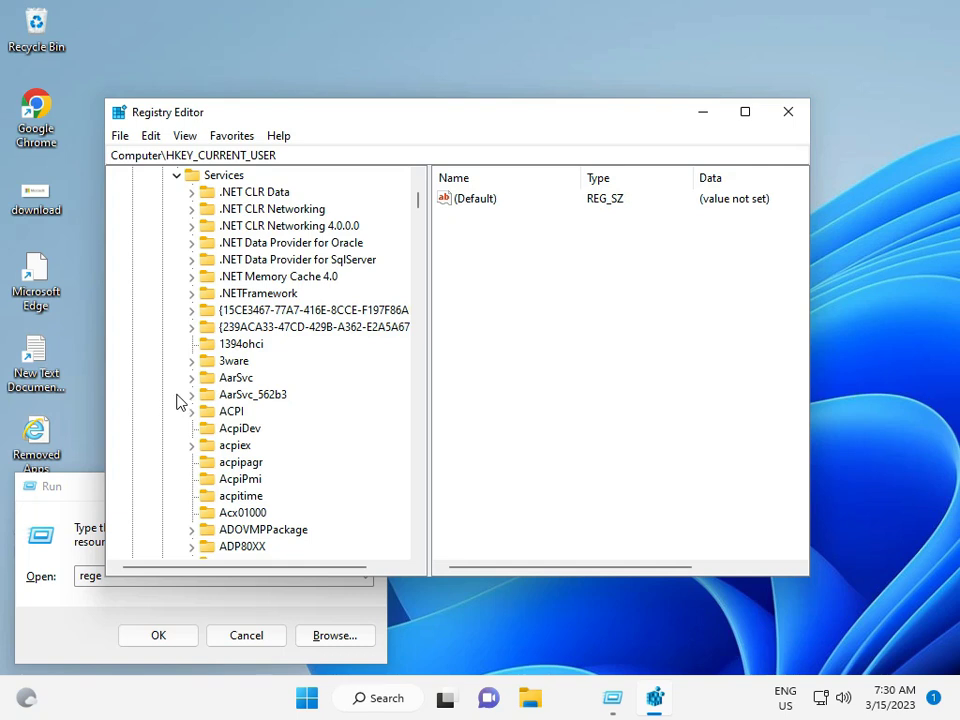
- Scroll the Services key tree down through the S entries toward stornvme
scroll(down, 3)
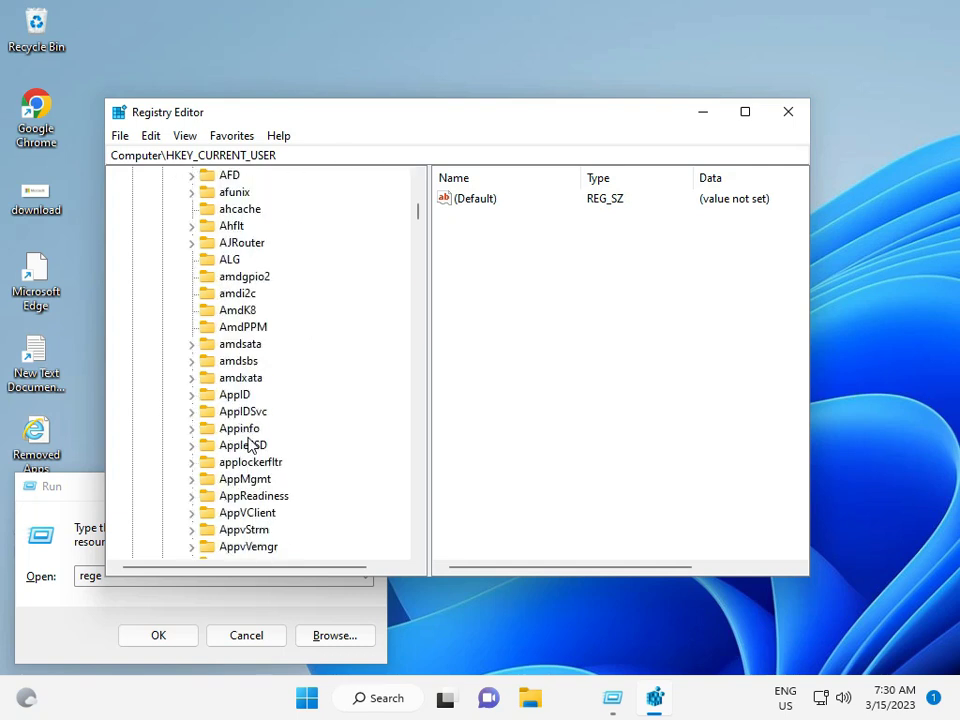
scroll(down, 3)
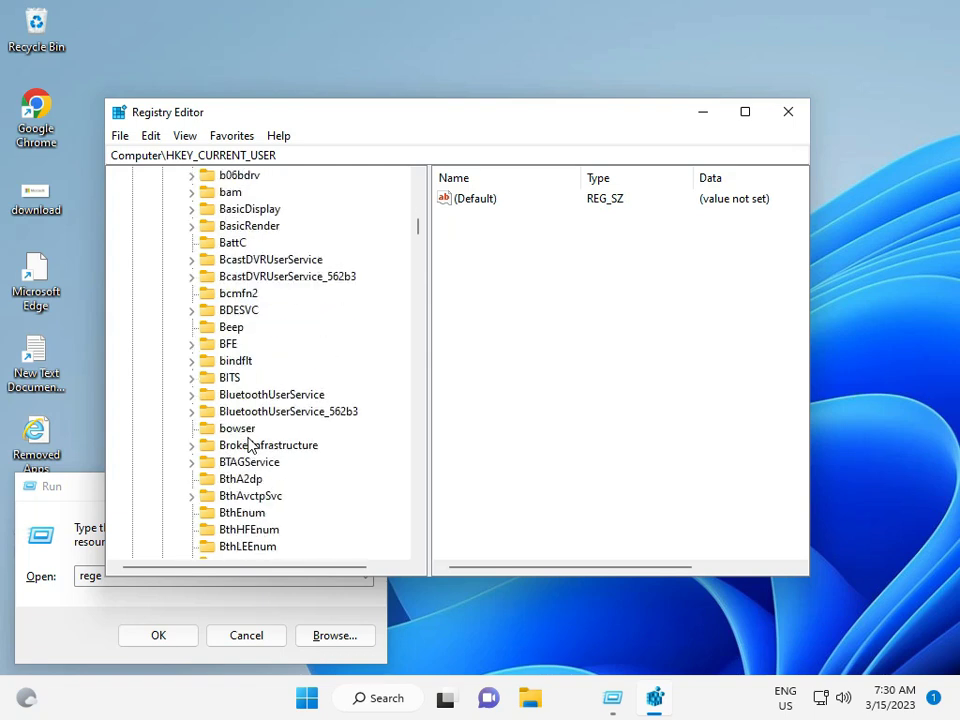
scroll(down, 3)
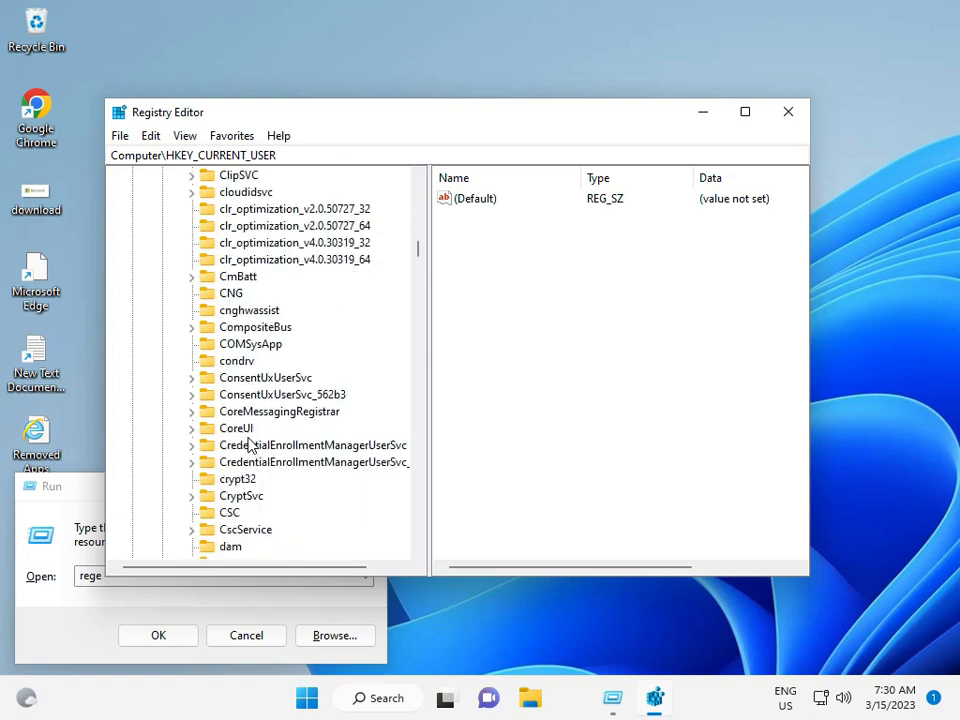
scroll(down, 3)
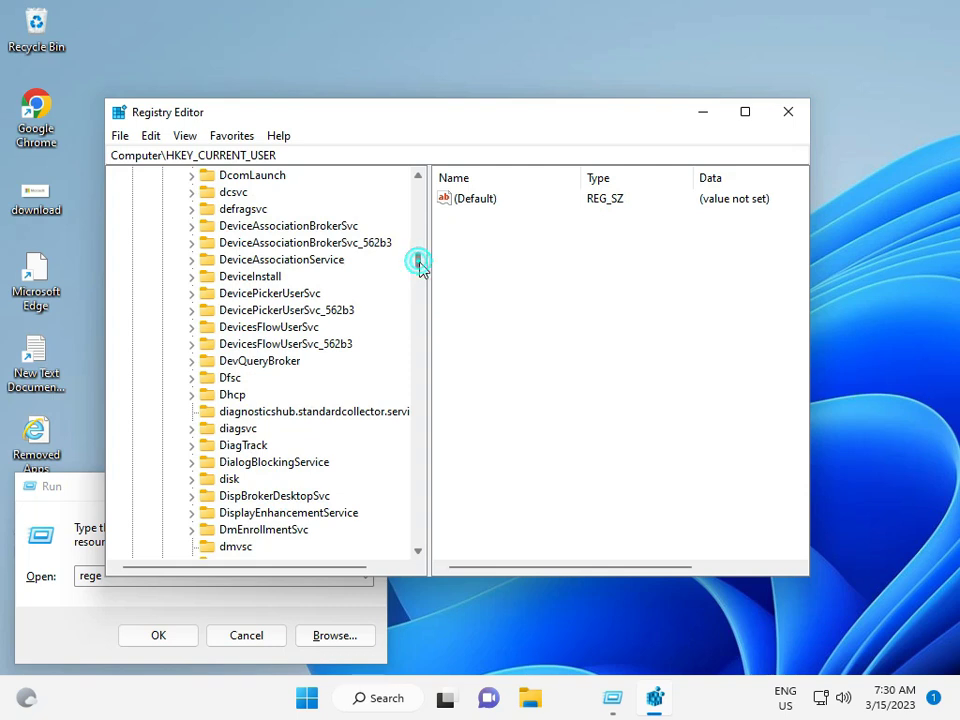
scroll(down, 3)
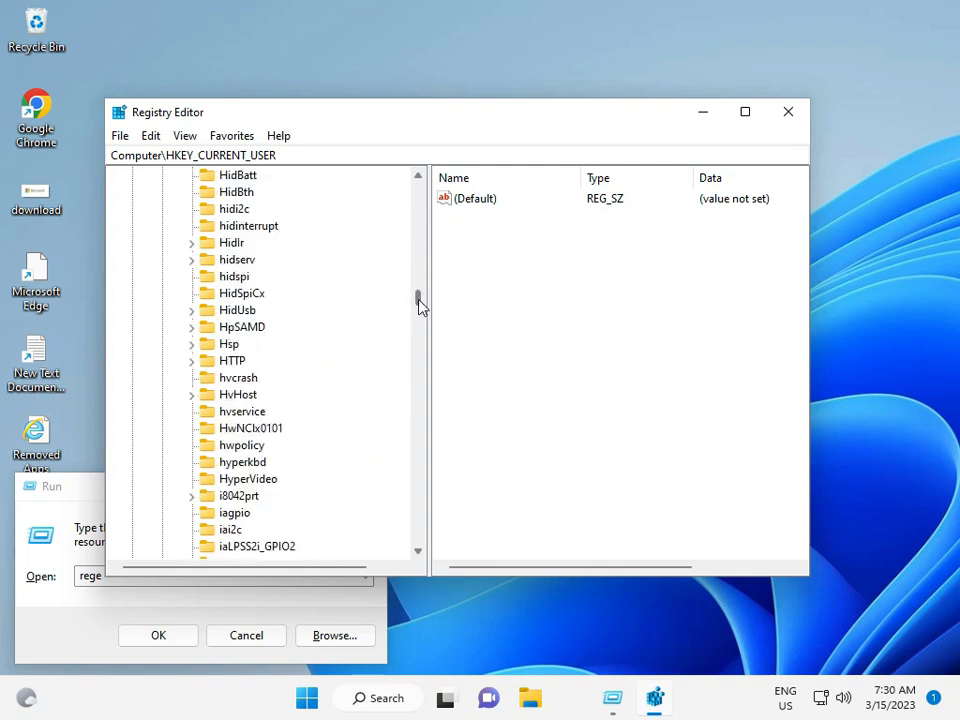
scroll(down, 3)
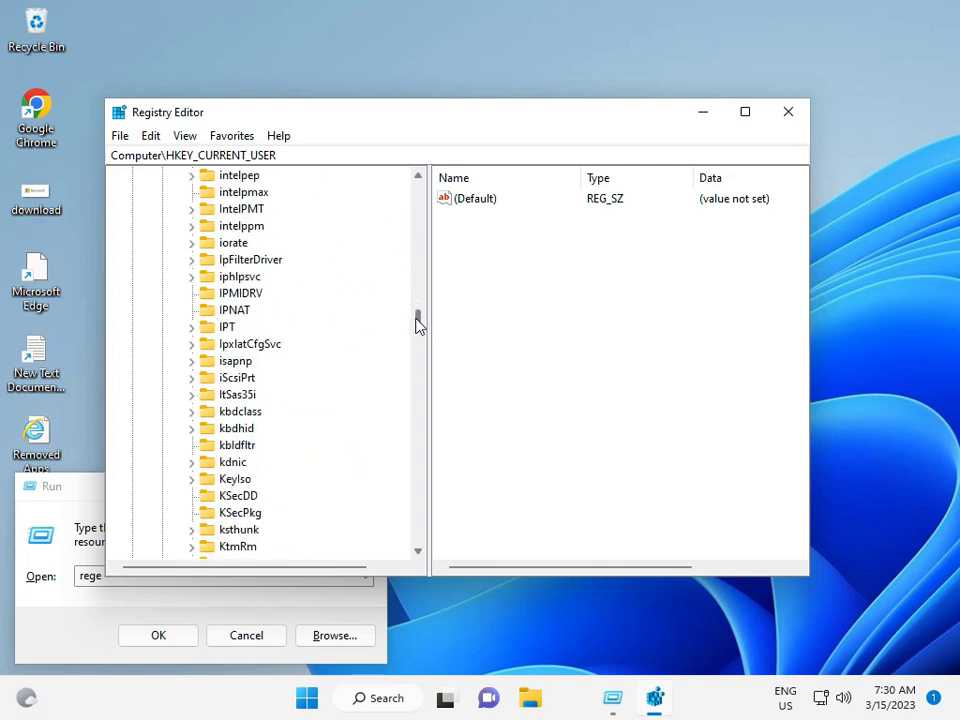
scroll(down, 3)
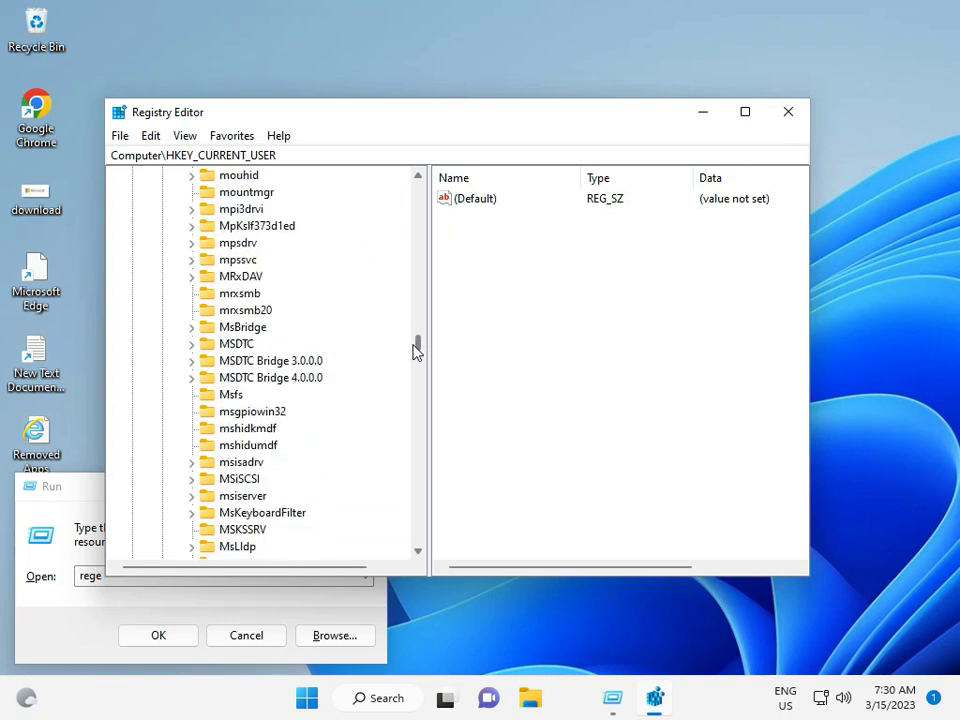
scroll(down, 3)
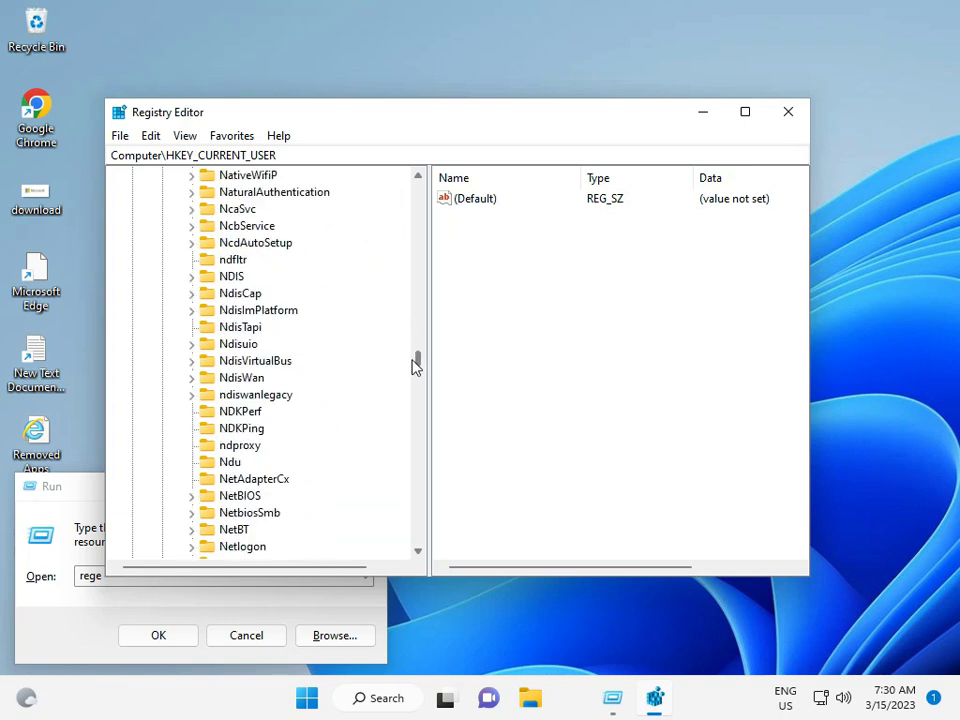
scroll(down, 3)
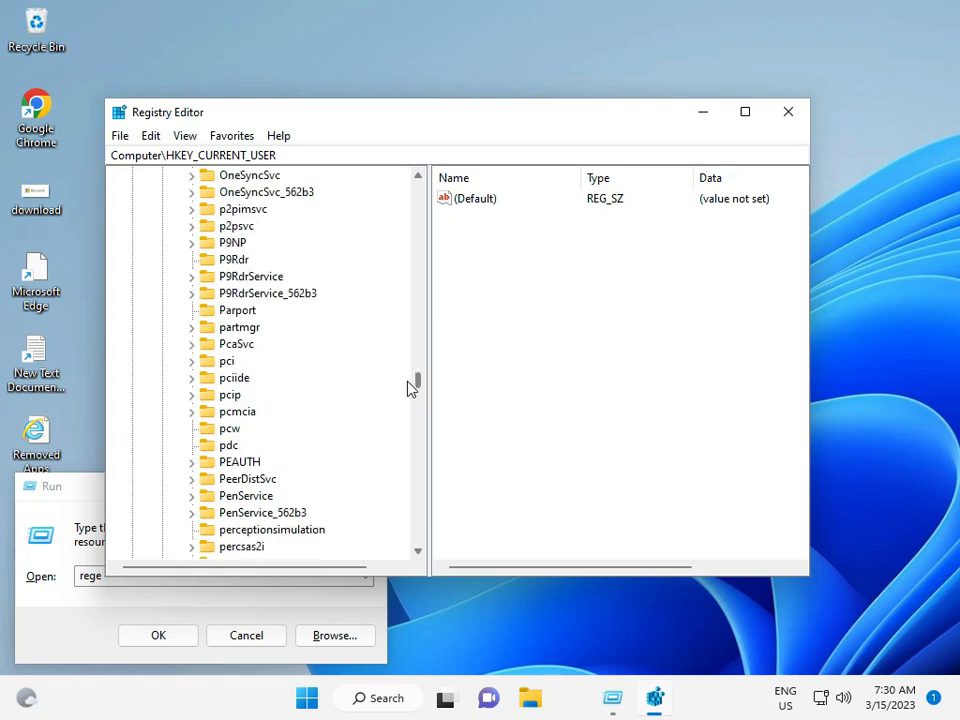
scroll(down, 3)
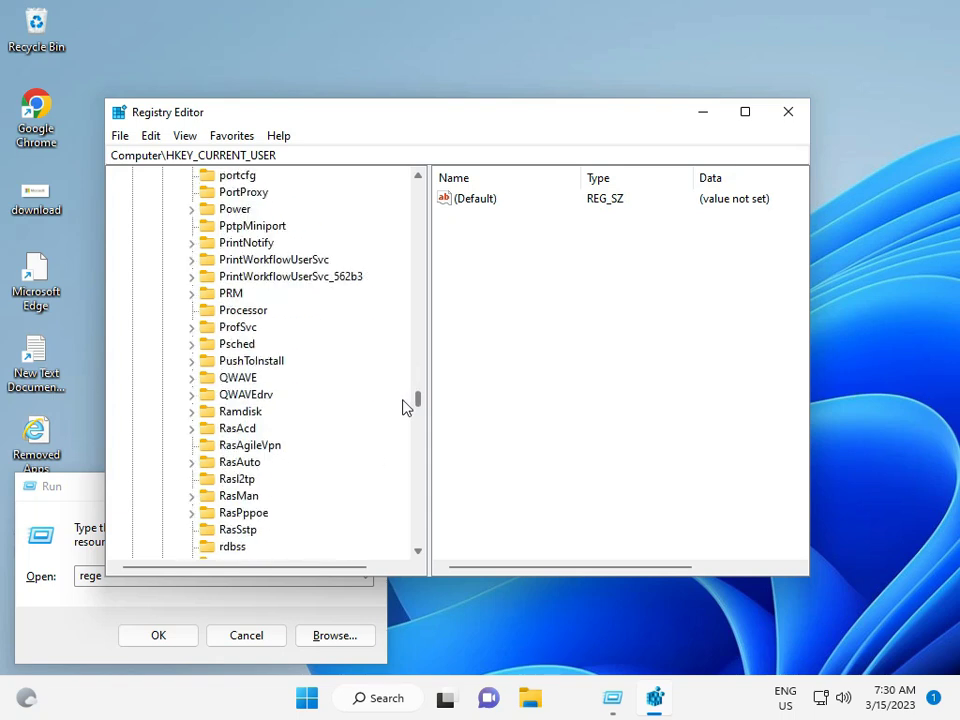
scroll(down, 3)
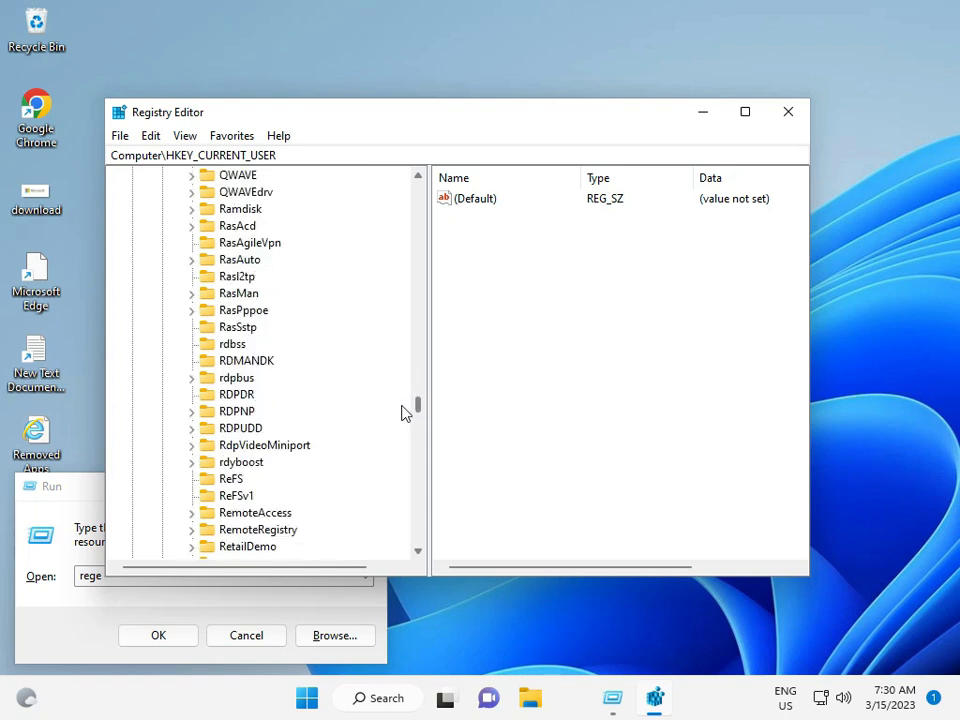
scroll(down, 3)
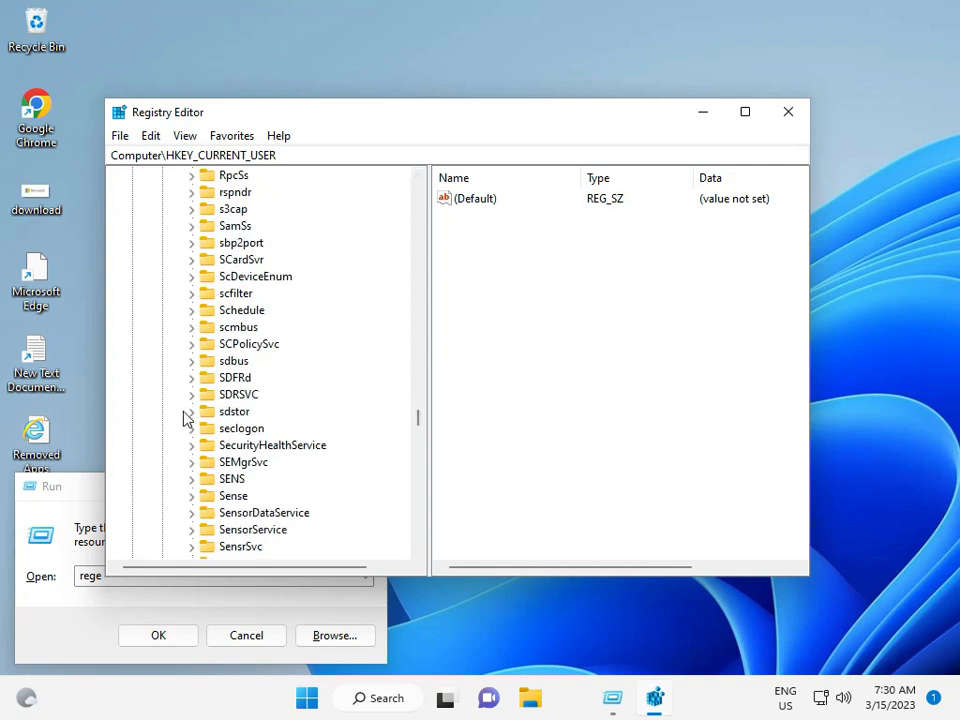
mouse_move(196, 412)
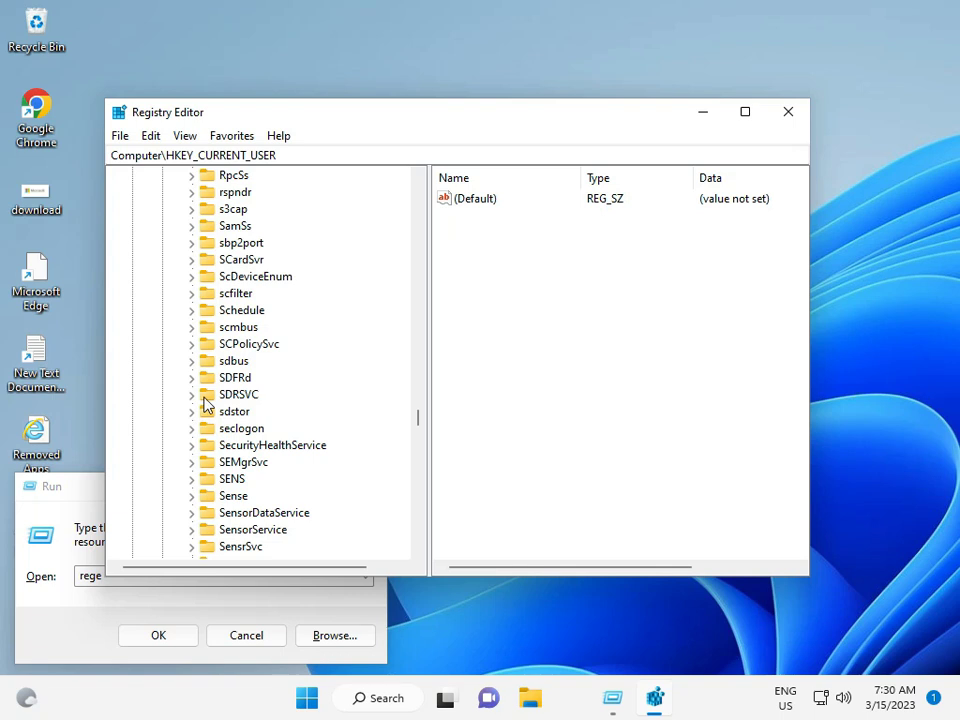
scroll(down, 3)
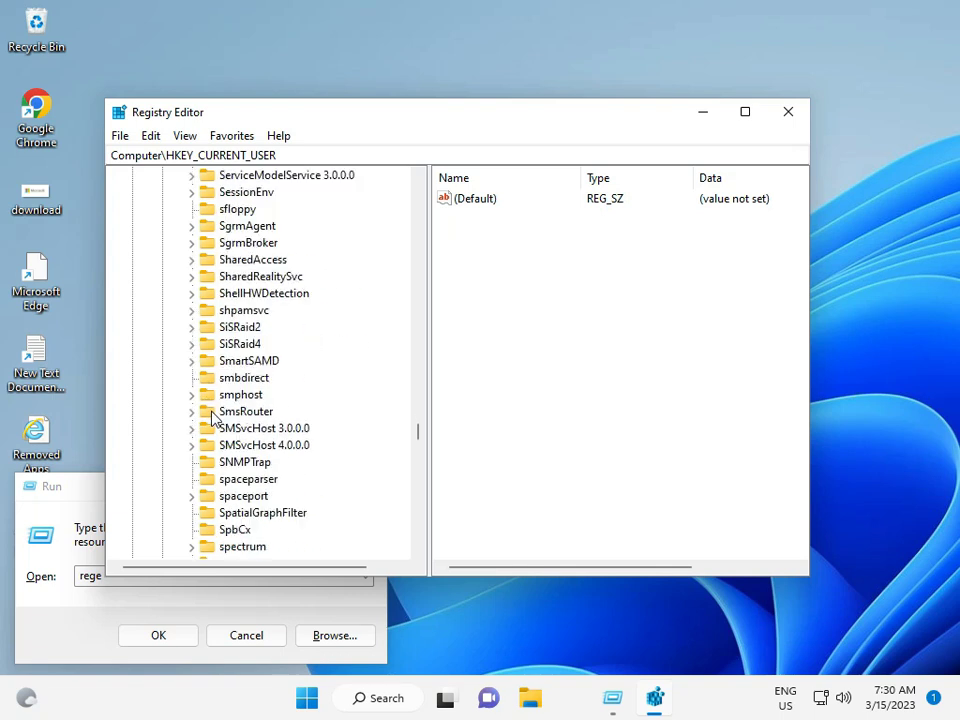
scroll(down, 3)
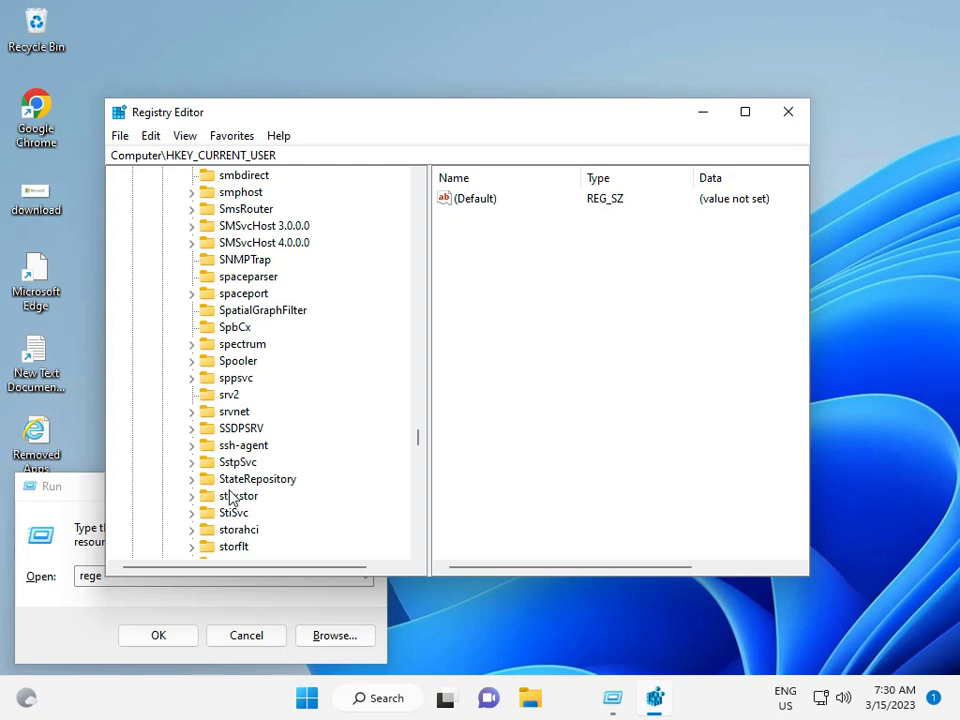
mouse_move(256, 540)
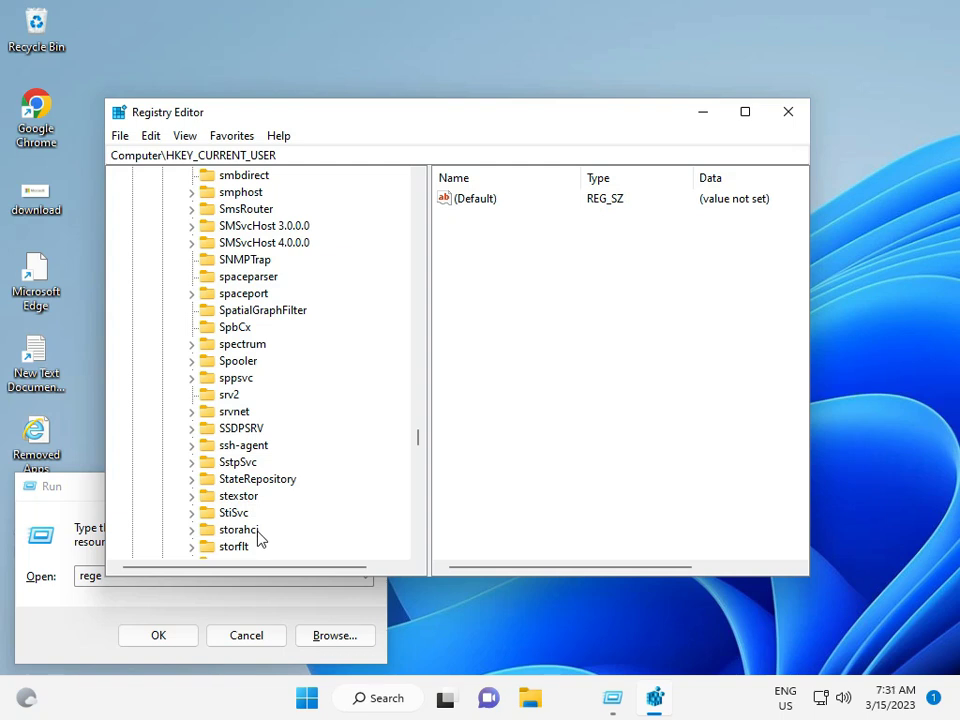
scroll(down, 3)
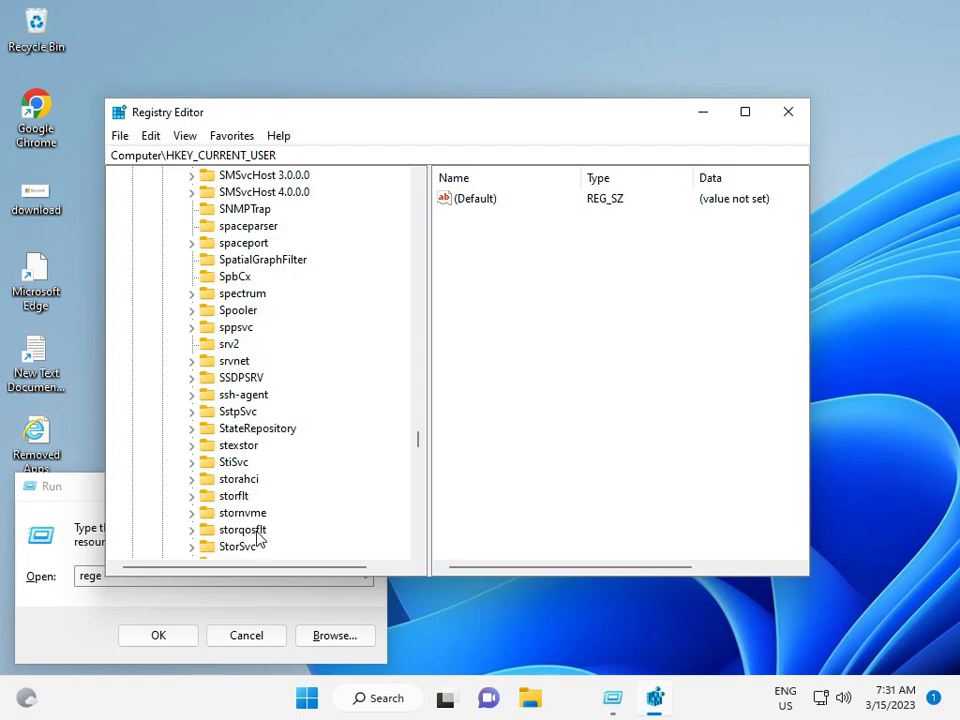
- Expand stornvme and its Parameters key, then select the Device subkey to show its values
click(244, 512)
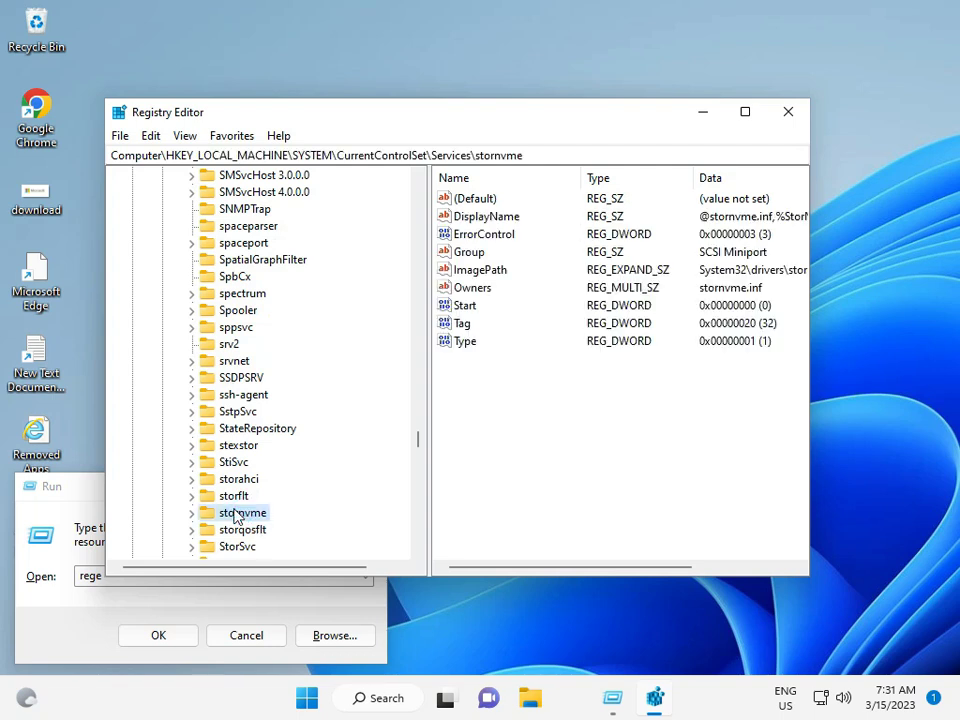
click(192, 512)
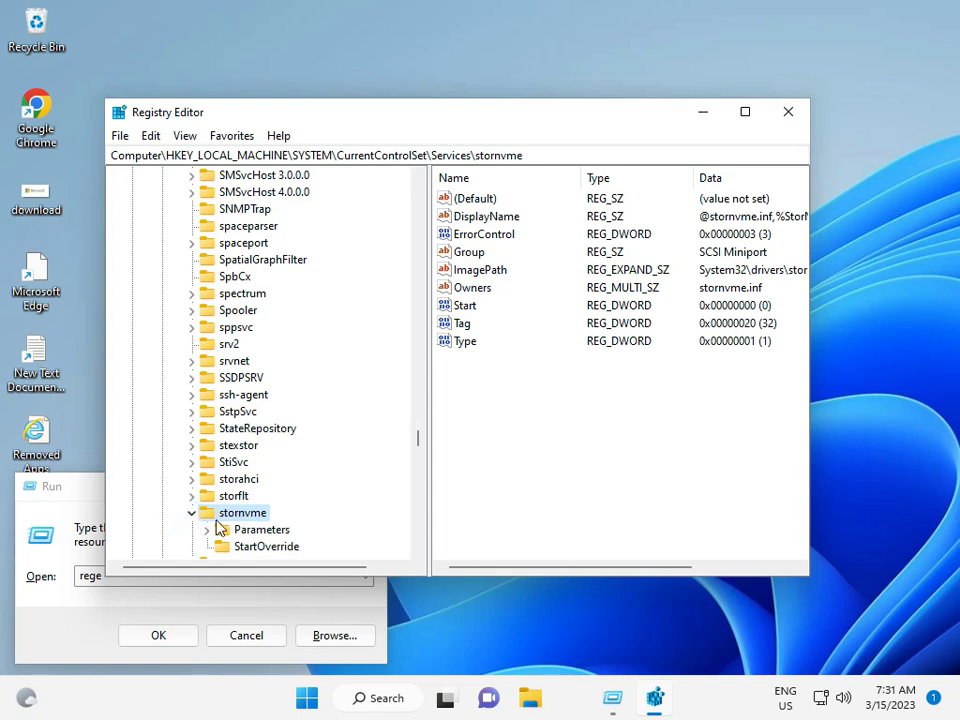
click(204, 528)
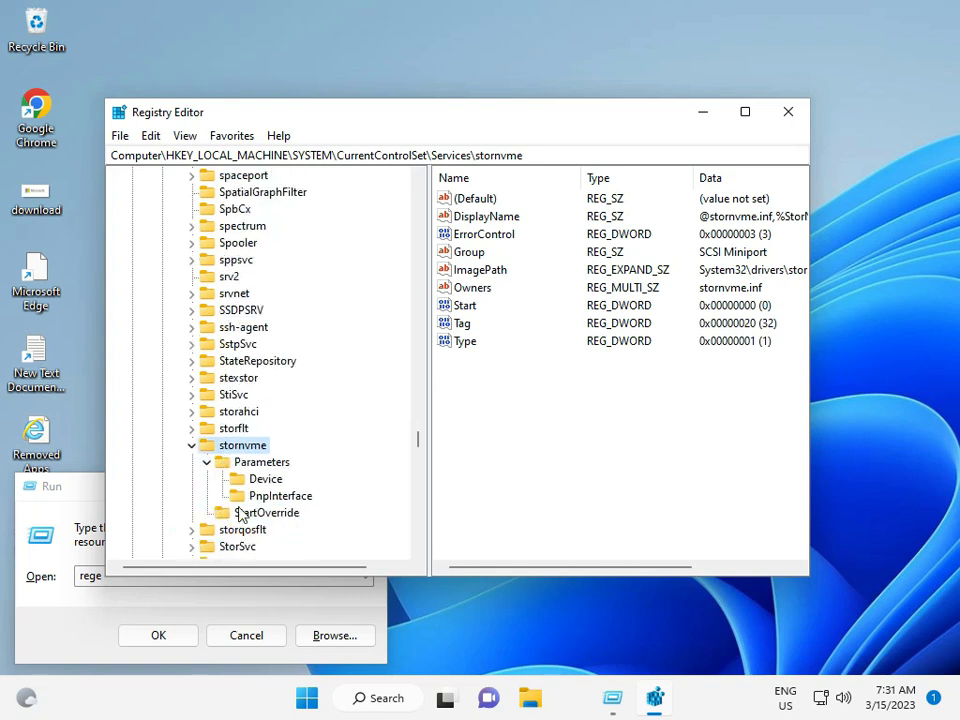
mouse_move(232, 488)
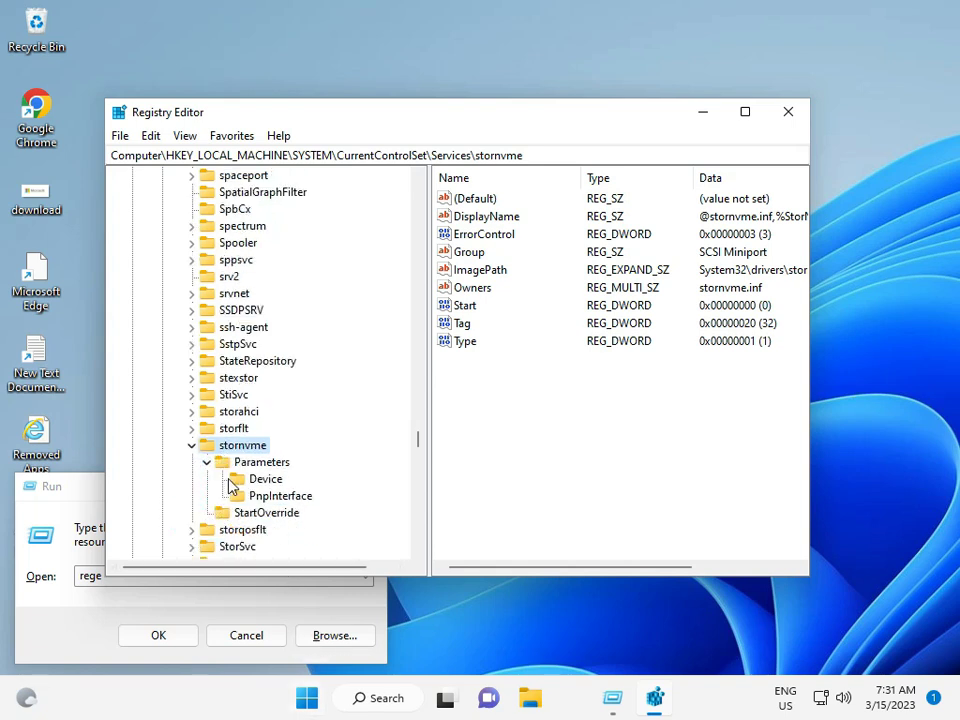
click(264, 480)
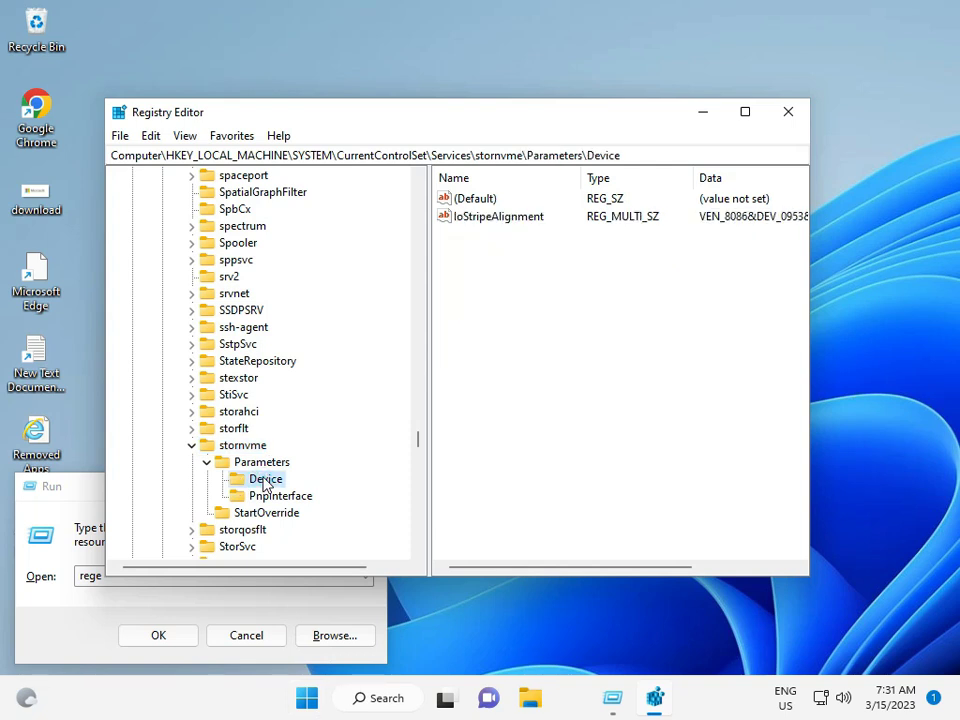
mouse_move(308, 696)
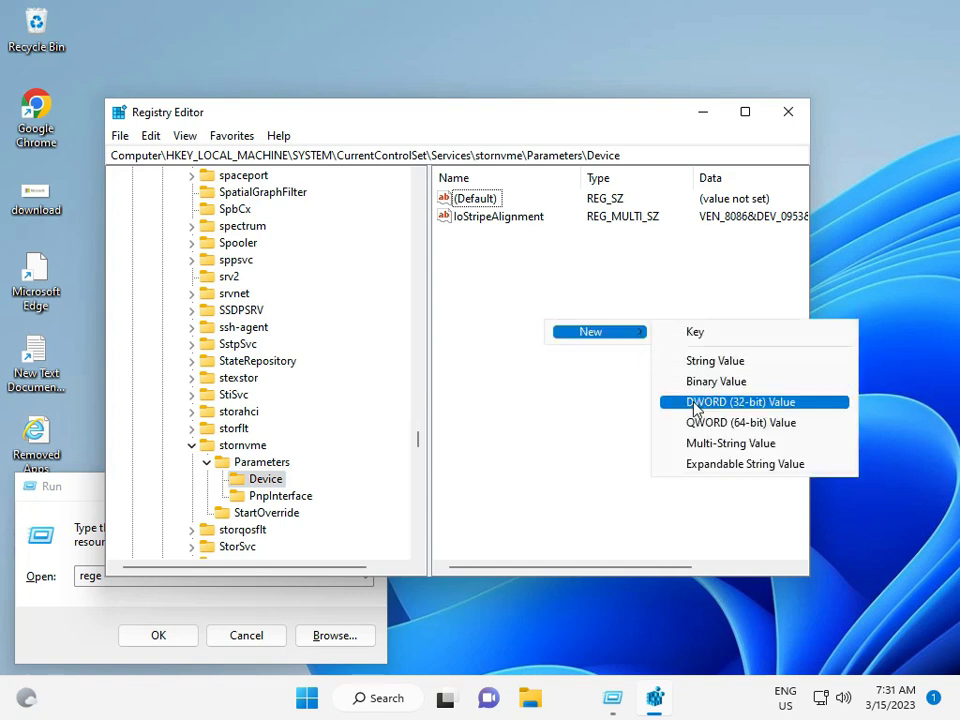
- Create a new DWORD (32-bit) value under Device and name it 'Multi-String Value'
click(740, 400)
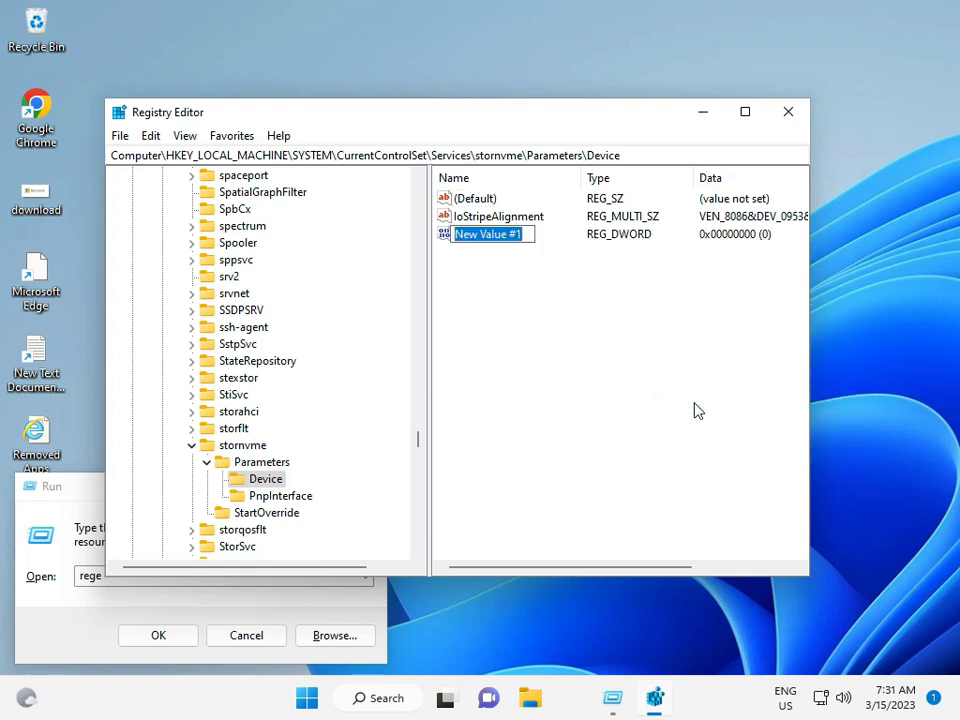
text(Multi-)
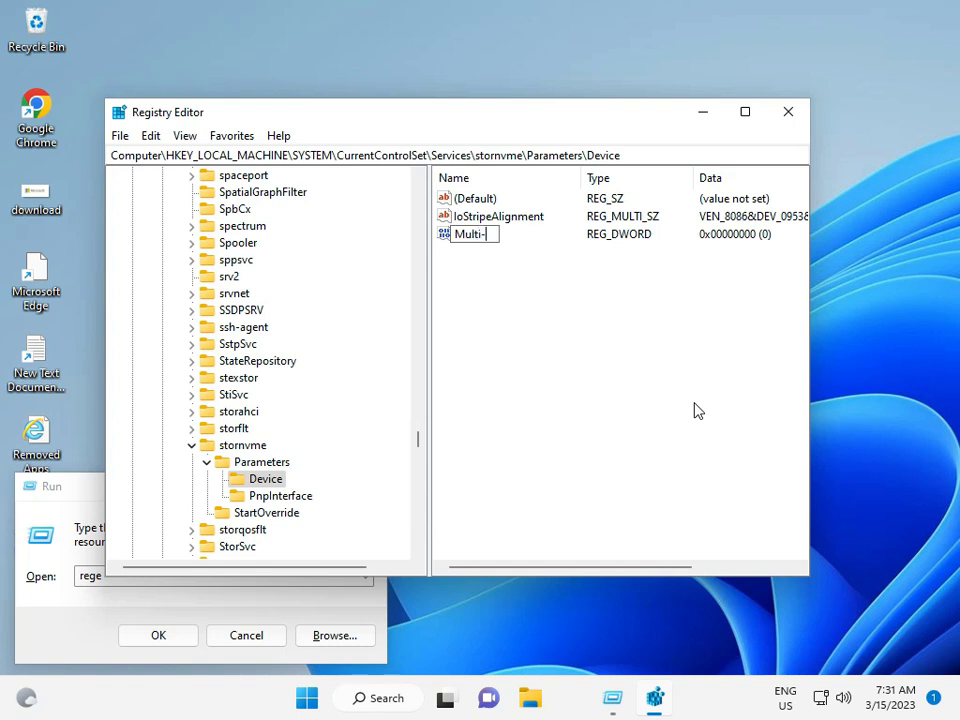
text(s)
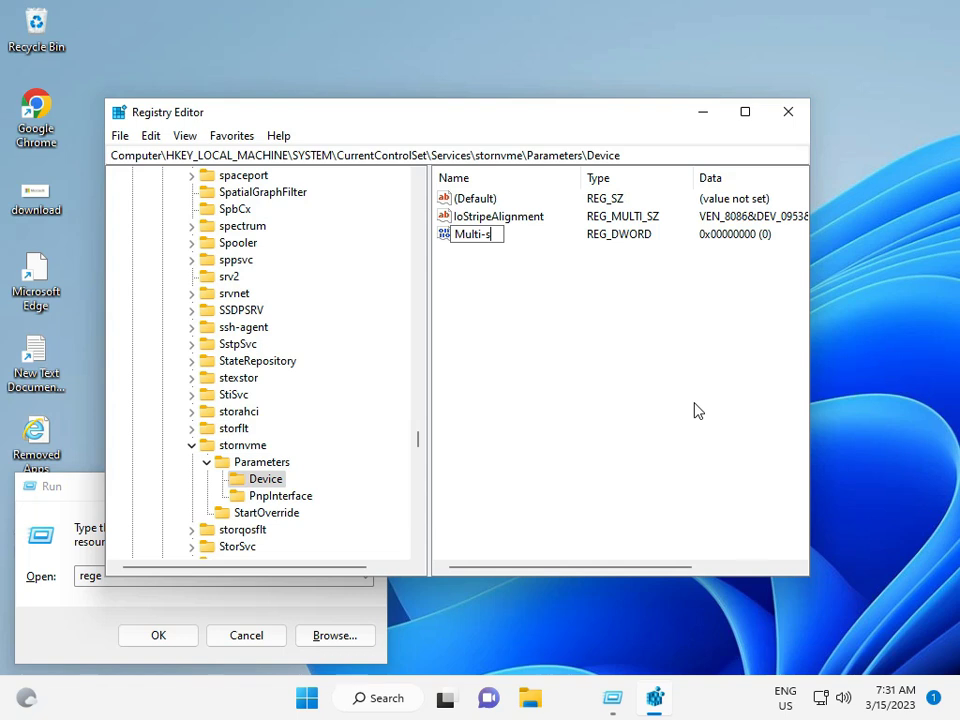
text(trin)
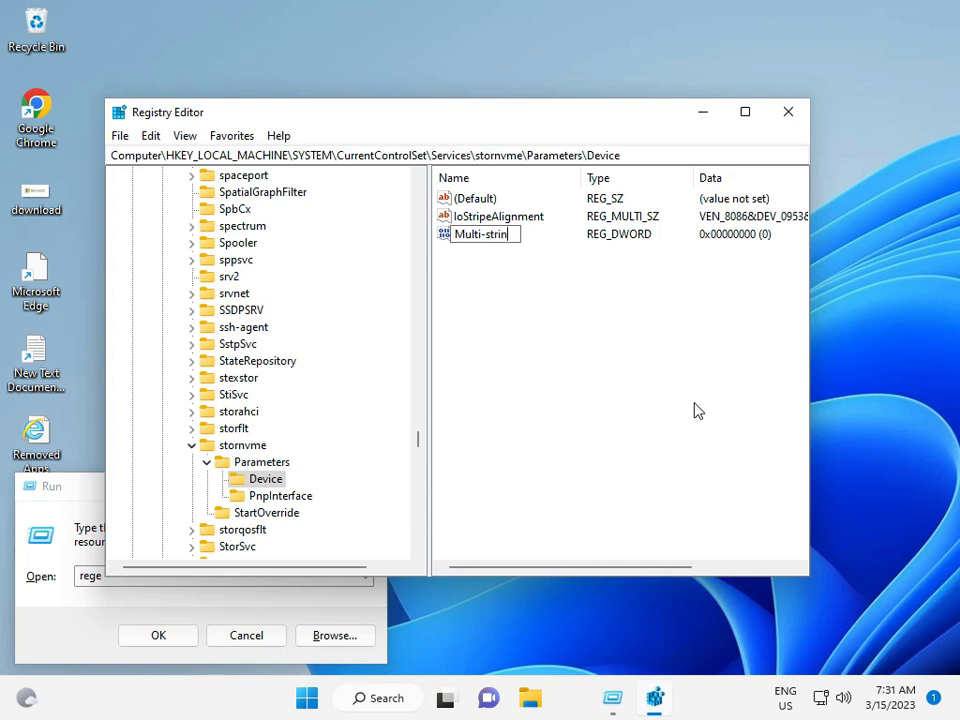
text(g)
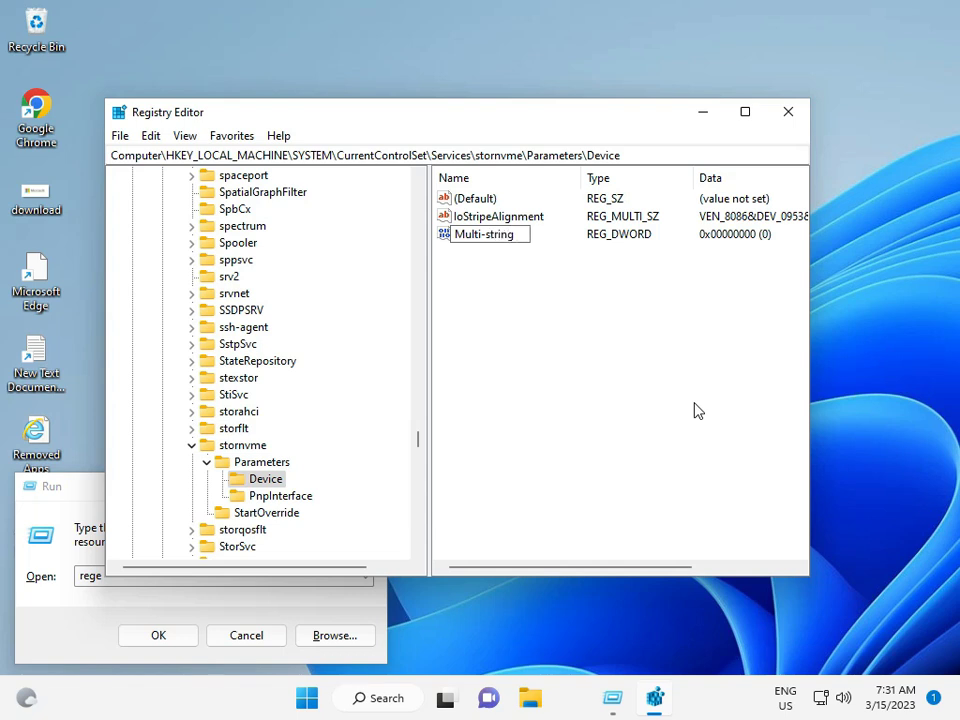
text(V)
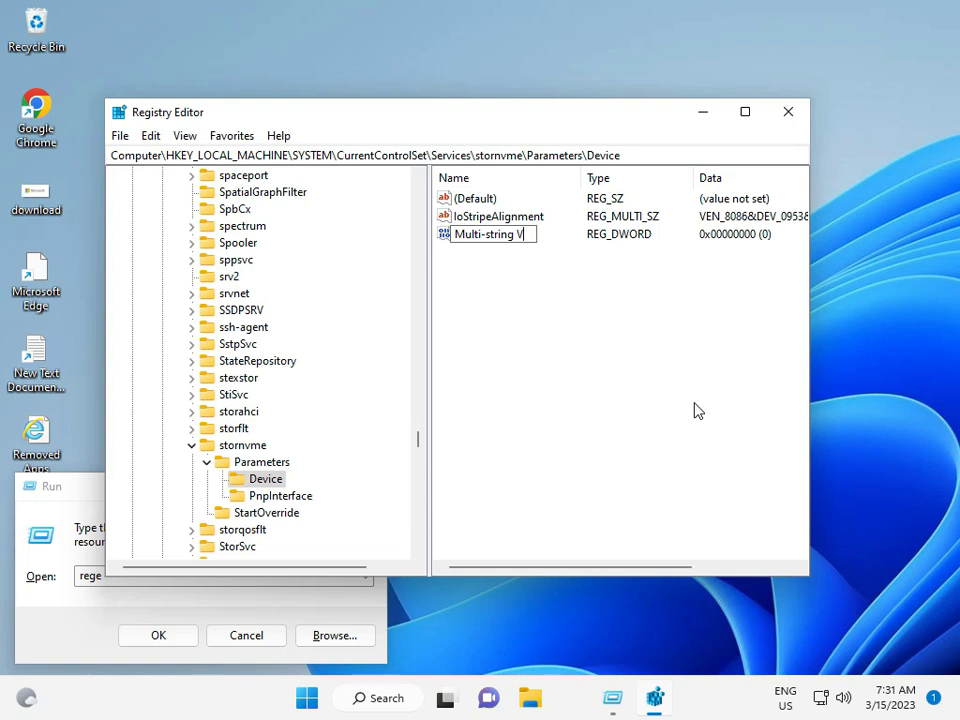
text(a)
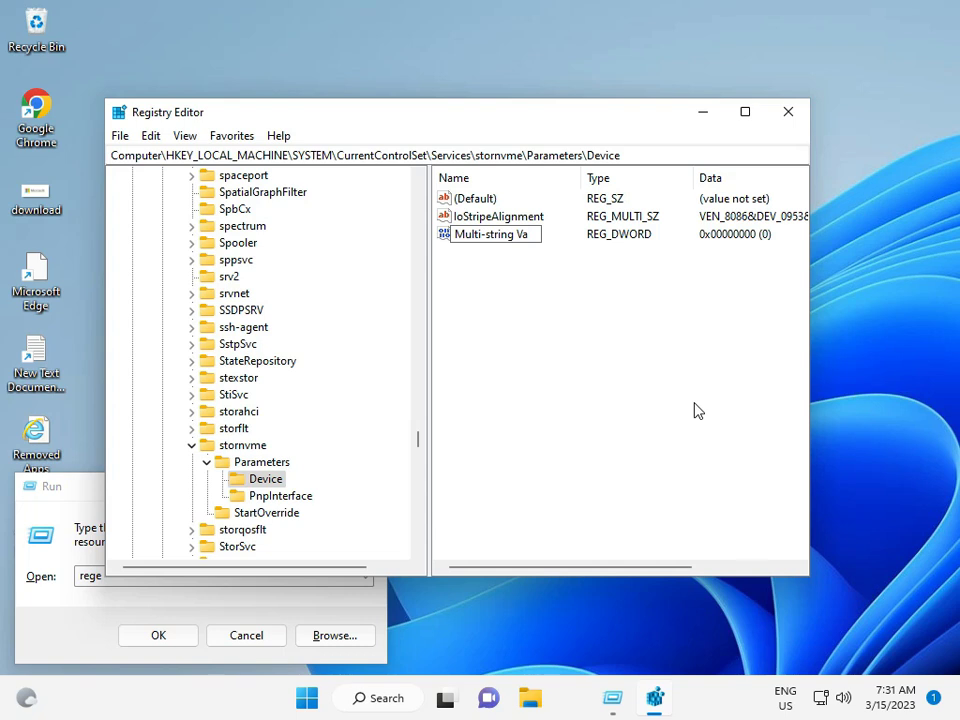
text(lue)
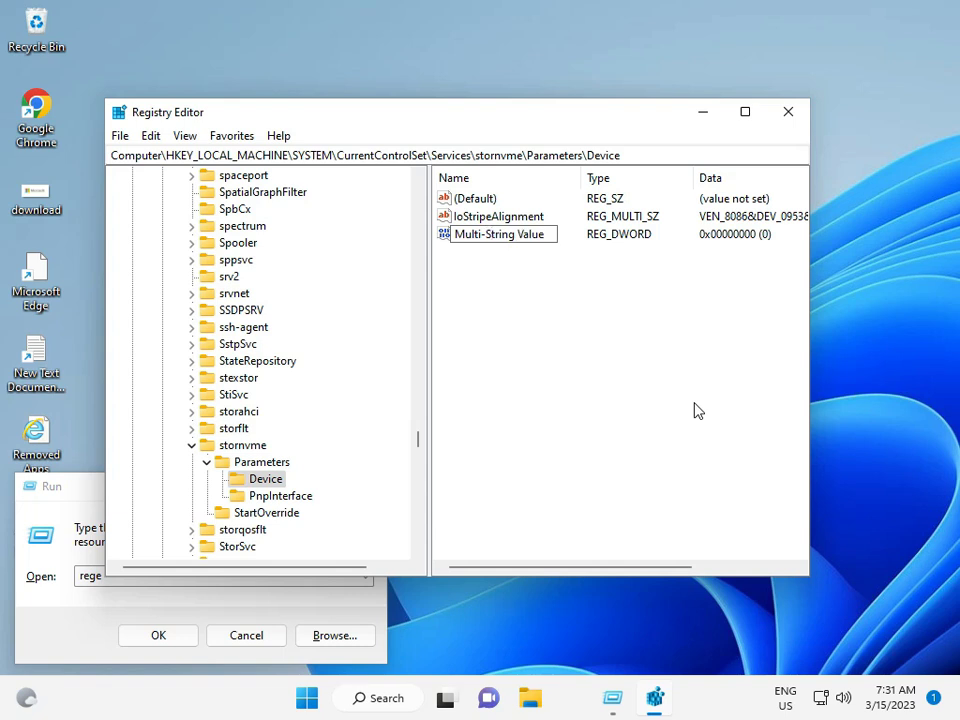
mouse_move(560, 696)
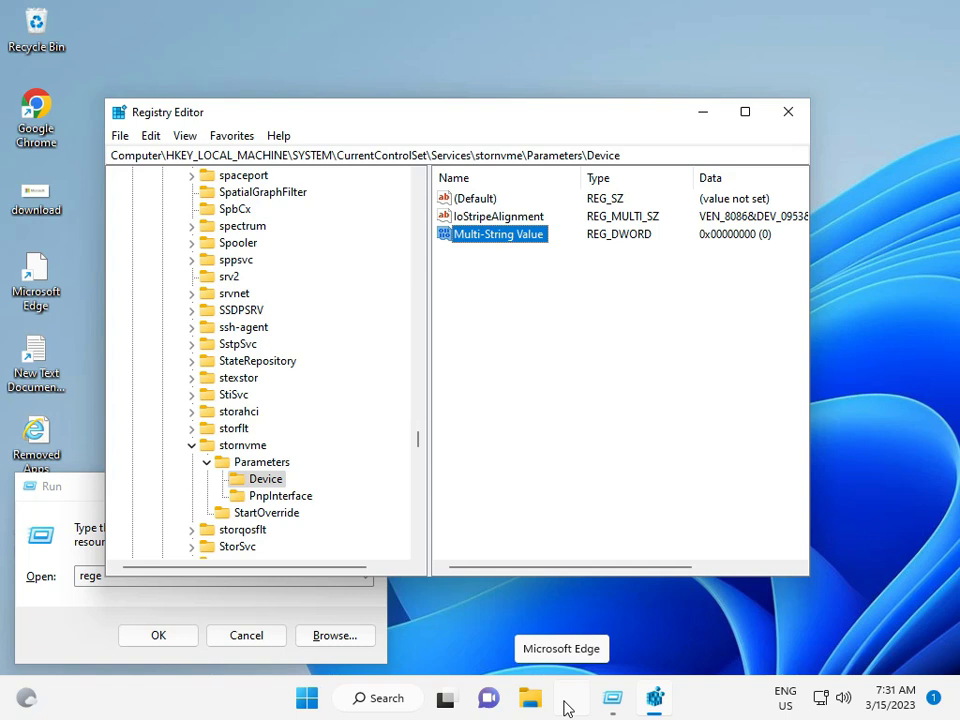
mouse_move(436, 368)
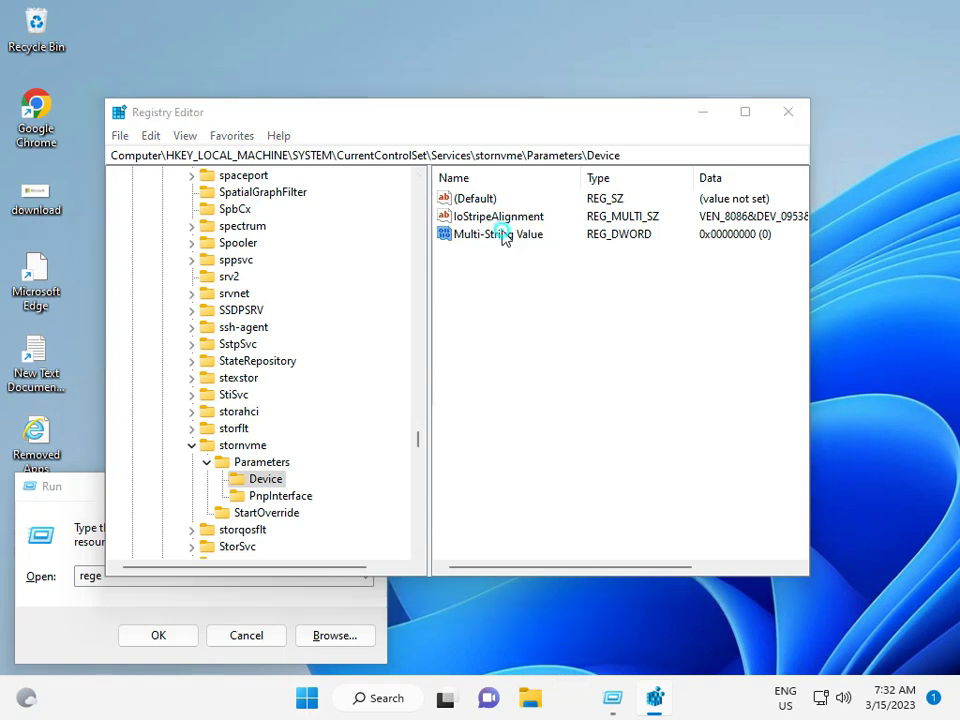
- Set Multi-String Value's data to hexadecimal 4095, confirm, and close Registry Editor
double_click(504, 232)
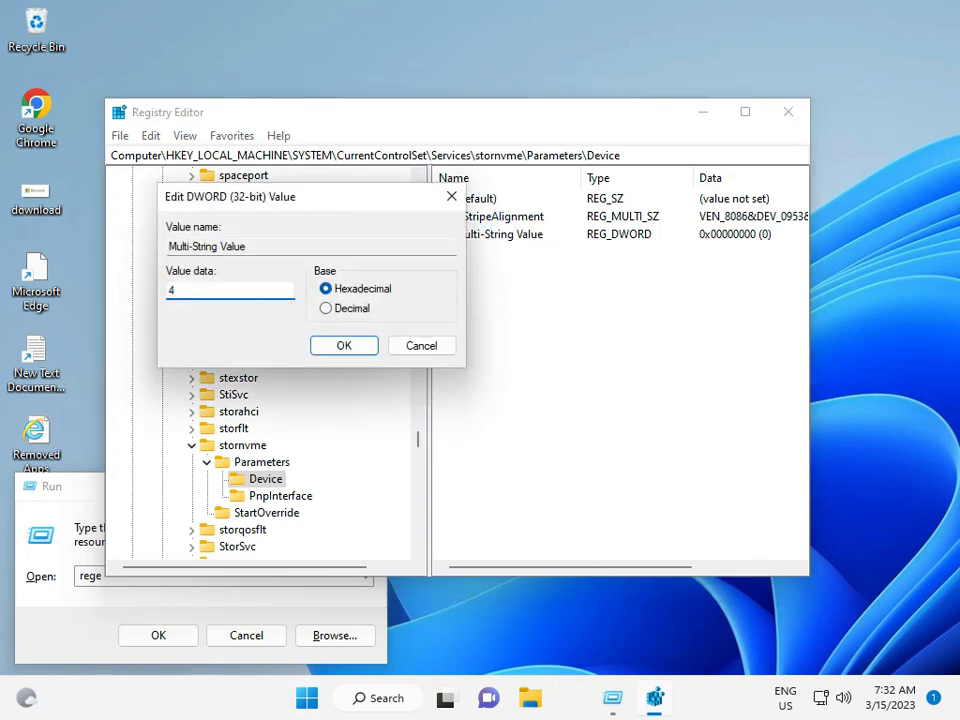
text(095)
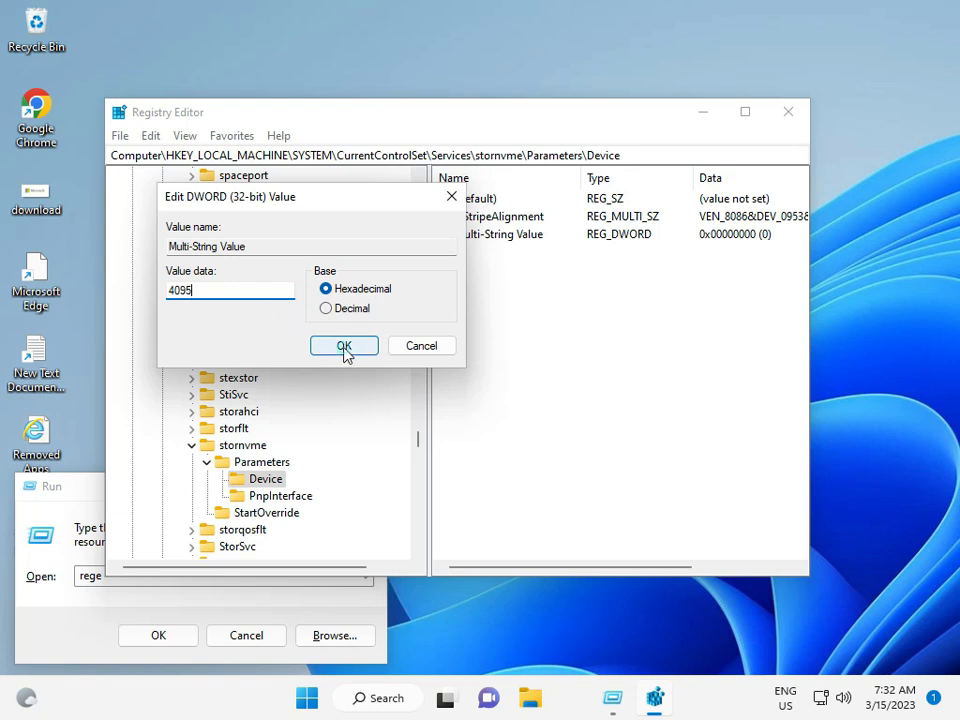
click(344, 344)
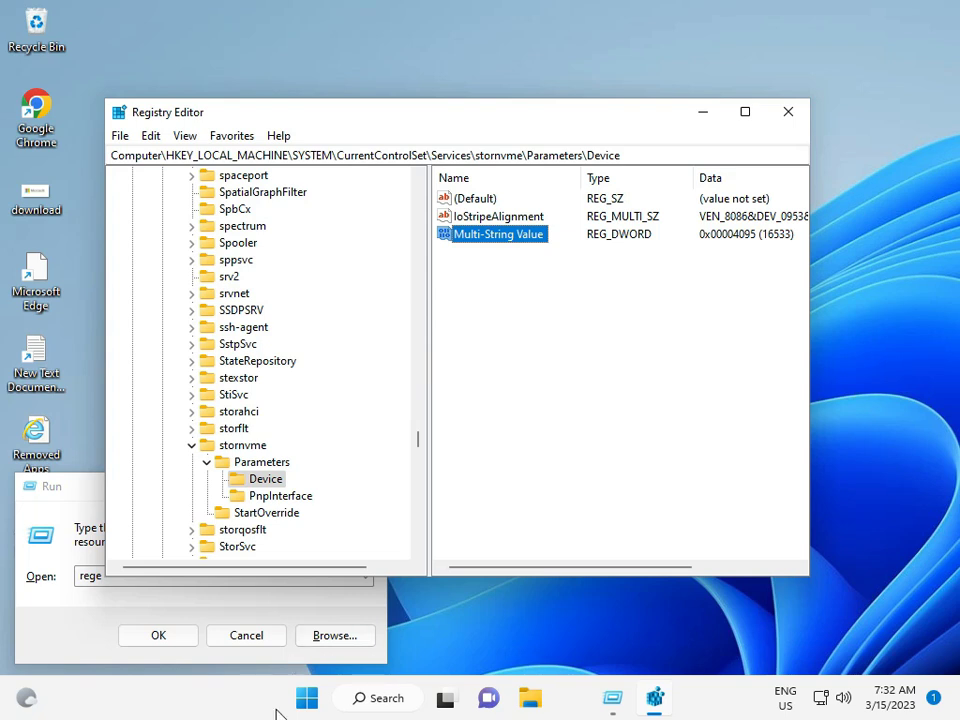
click(788, 112)
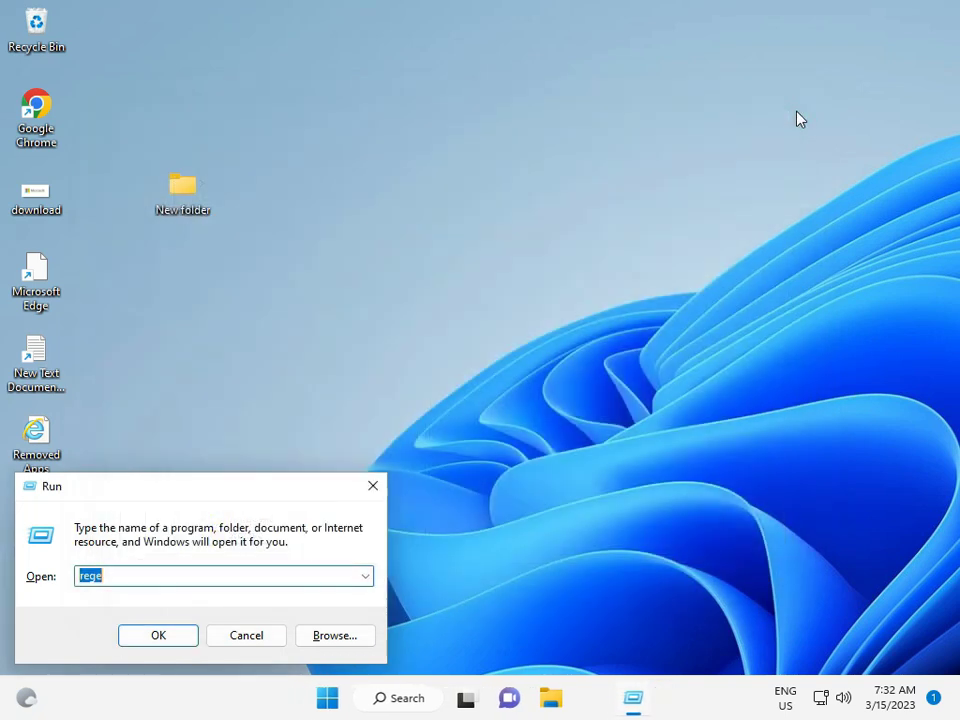